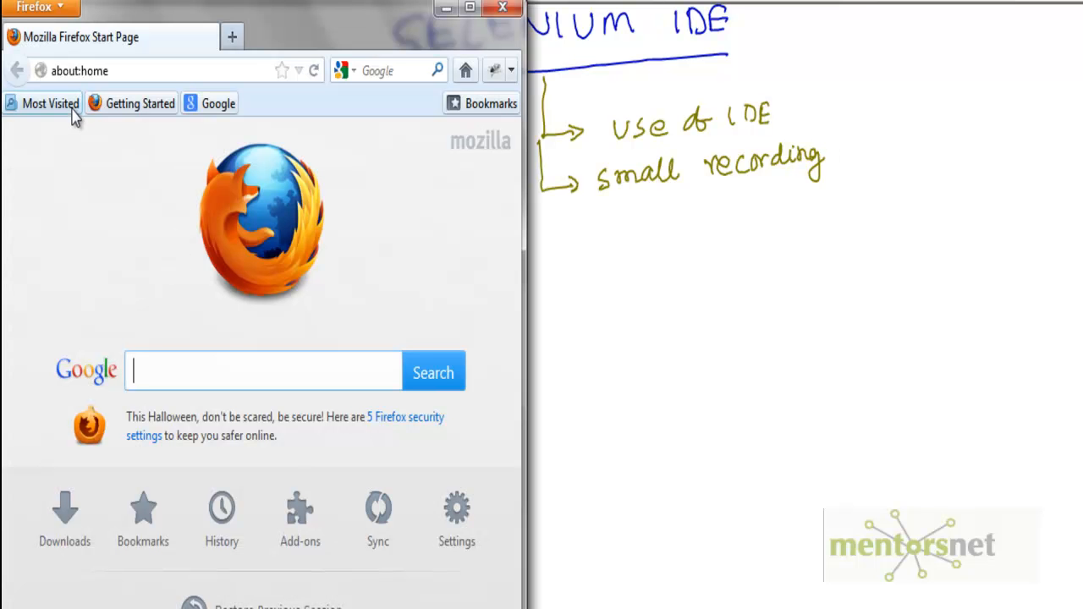
mouse_move(72, 46)
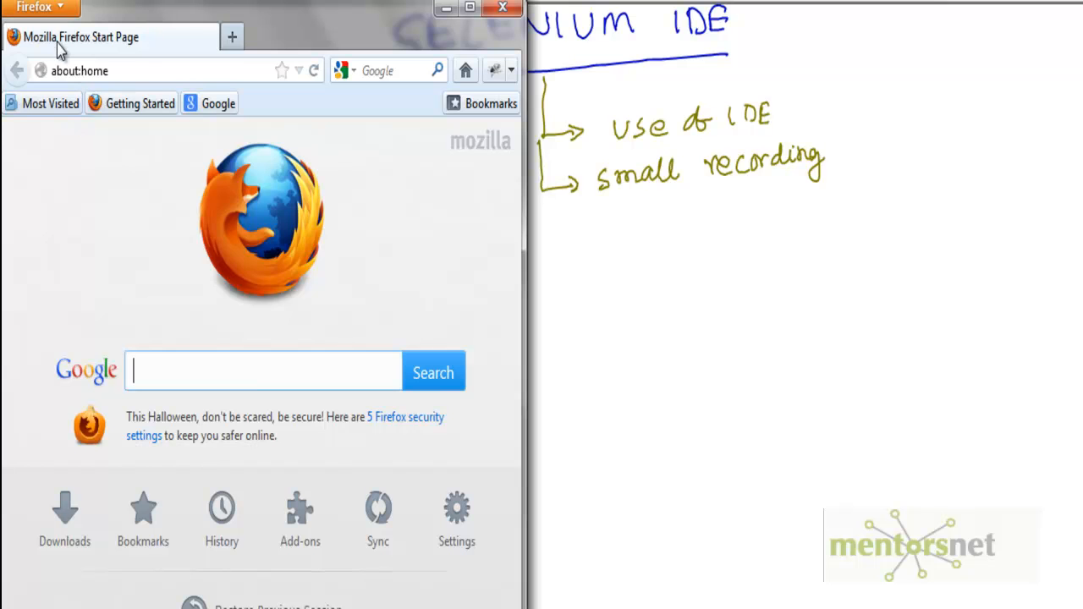
Launch Selenium IDE from the Firefox menu's Web Developer submenu
left_click(35, 7)
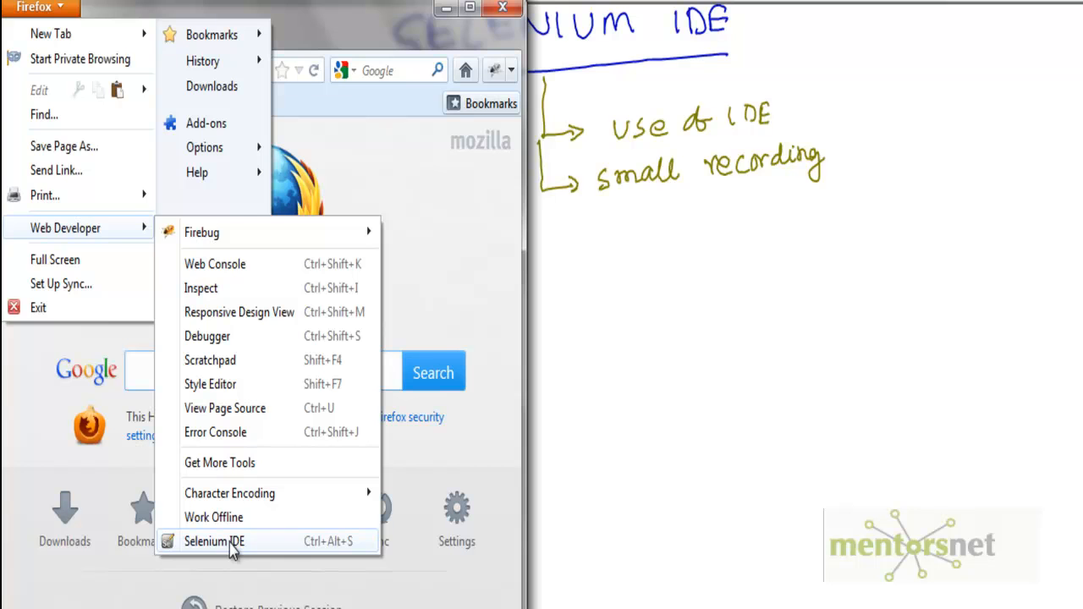
left_click(213, 541)
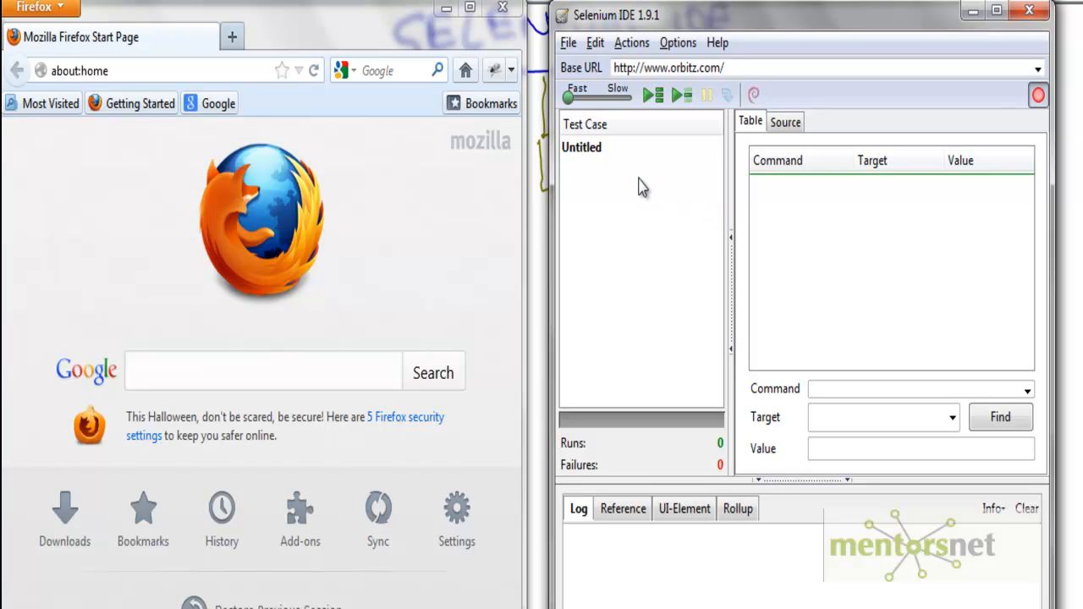
mouse_move(110, 87)
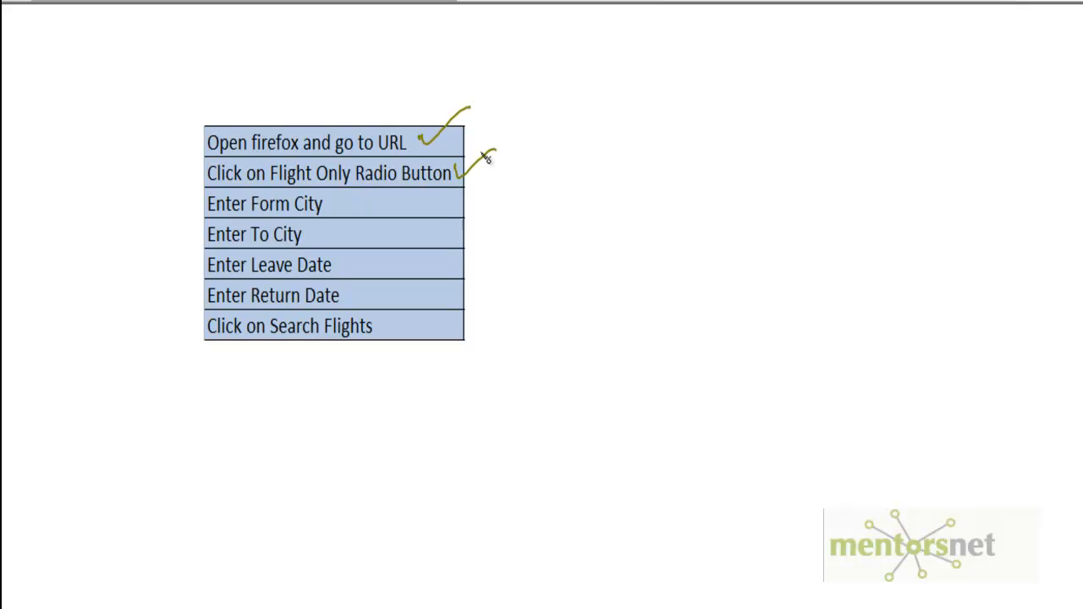
left_click_drag(194, 195, 194, 305)
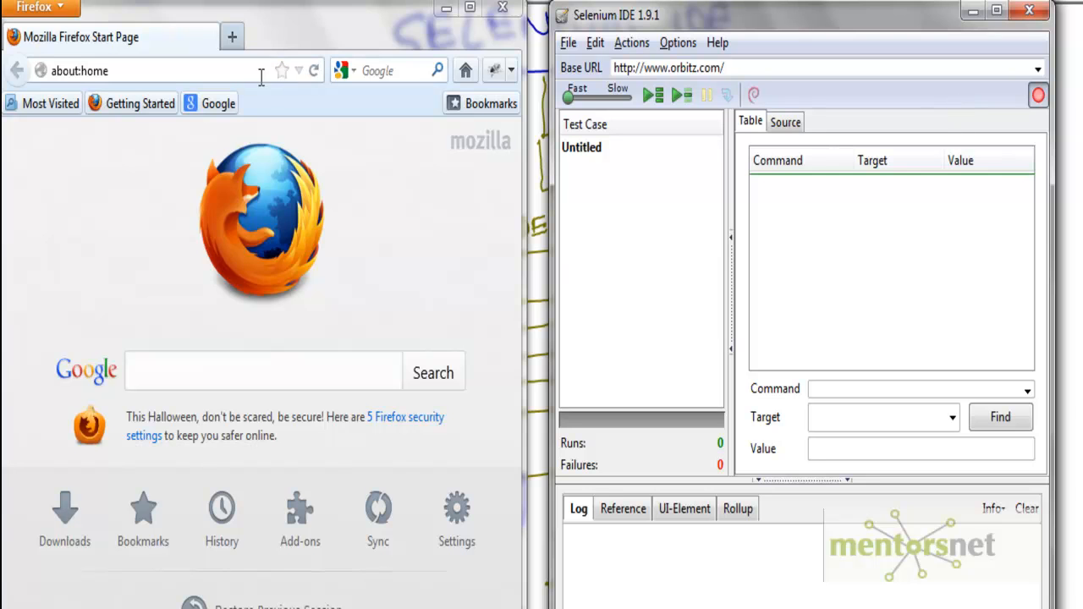
Record opening orbitz.com and selecting the Flight only search option
type("o")
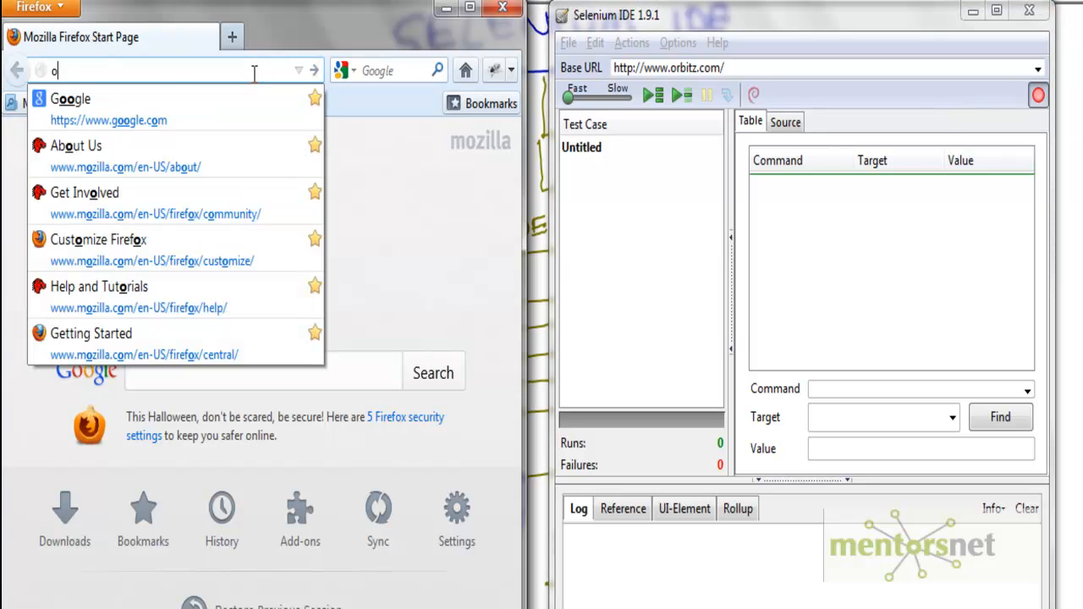
type("rbitz.com")
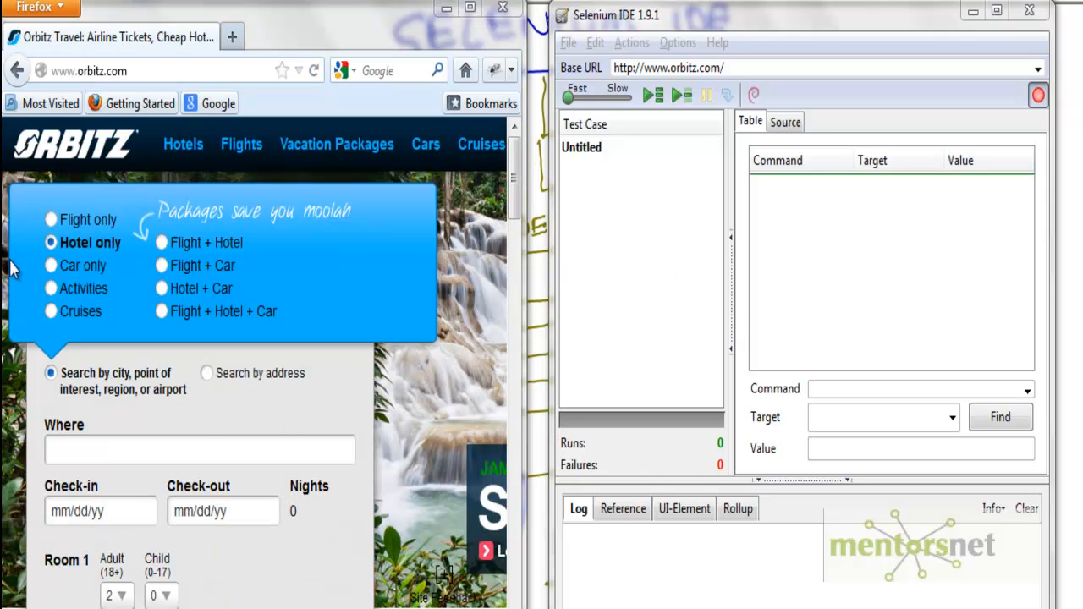
left_click(50, 219)
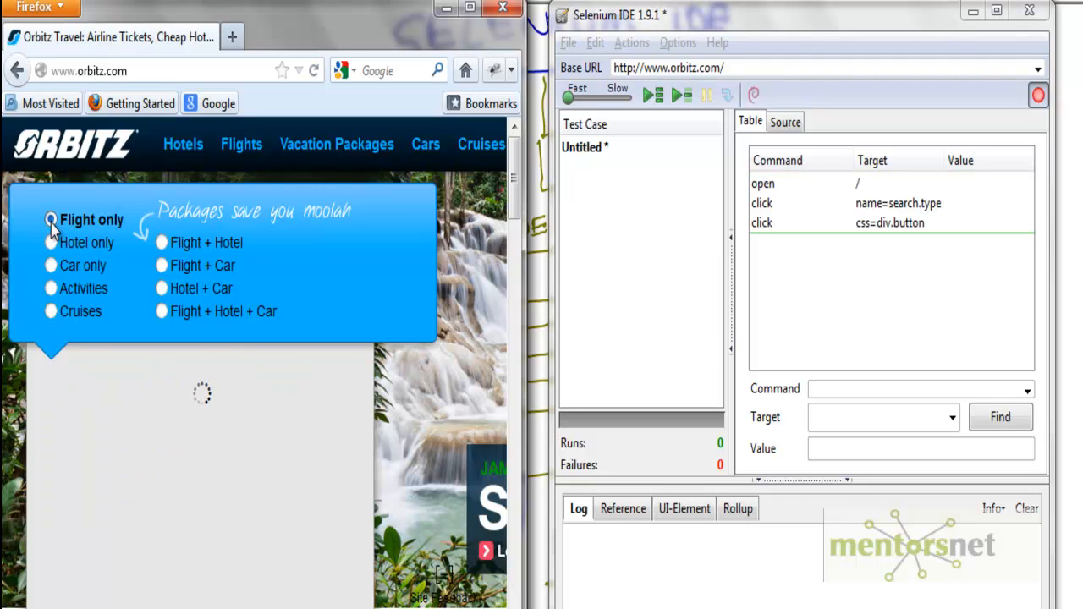
left_click(49, 219)
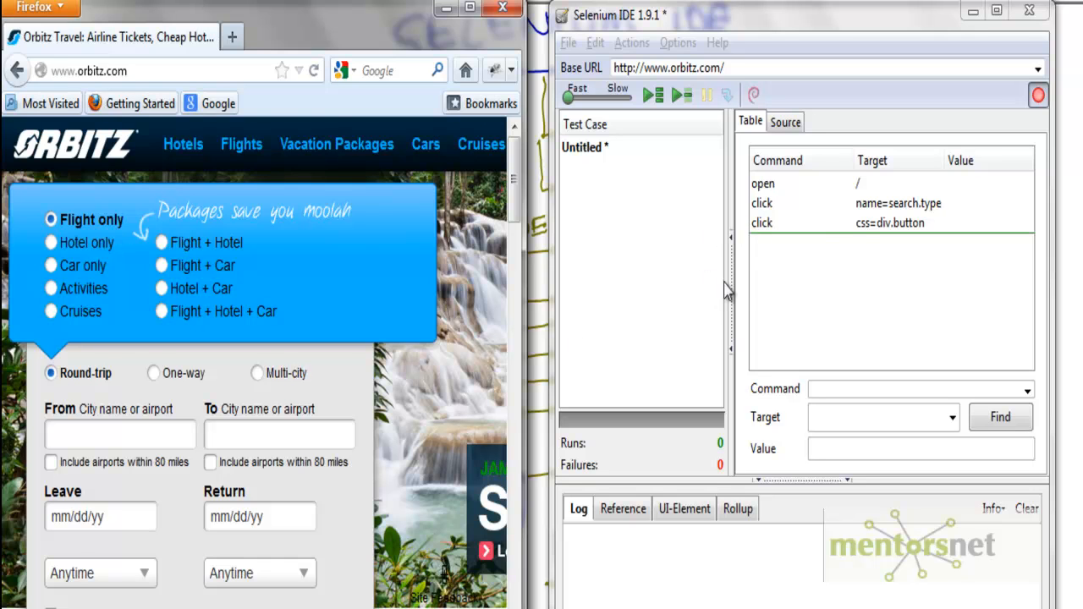
mouse_move(788, 249)
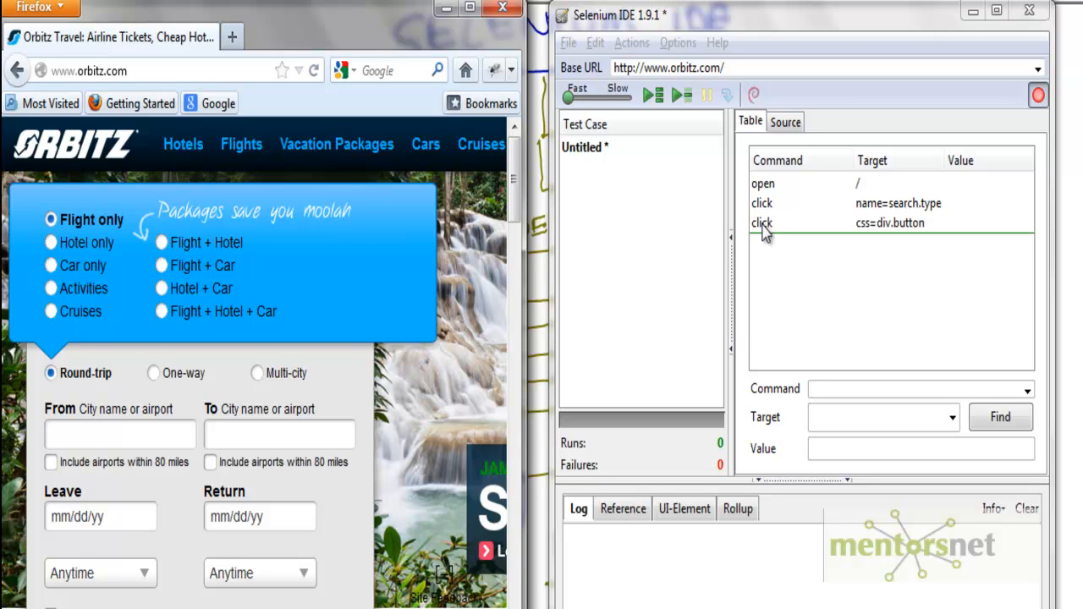
mouse_move(766, 221)
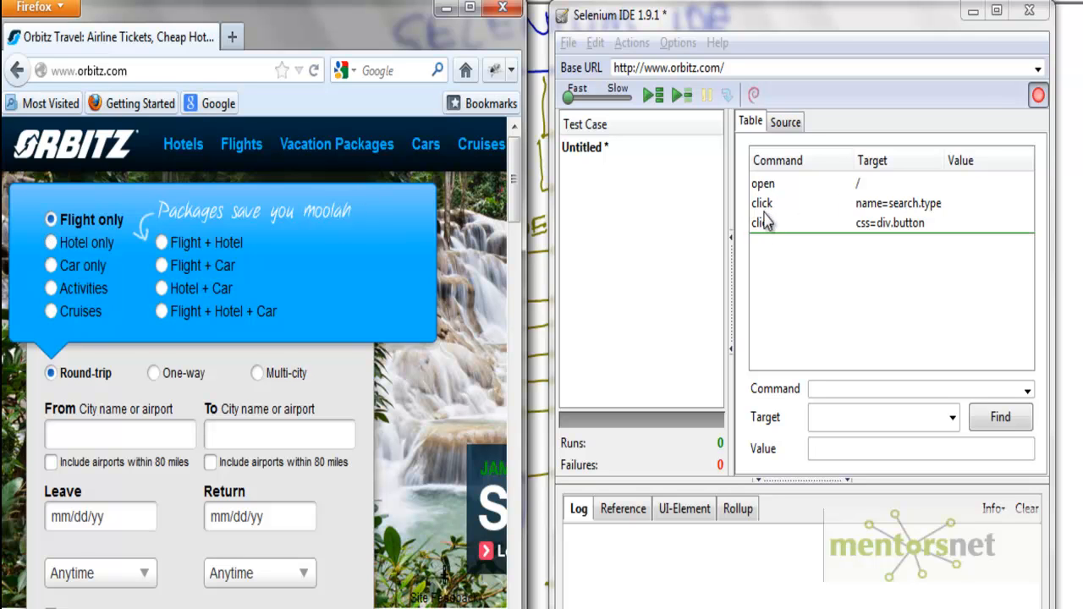
mouse_move(764, 242)
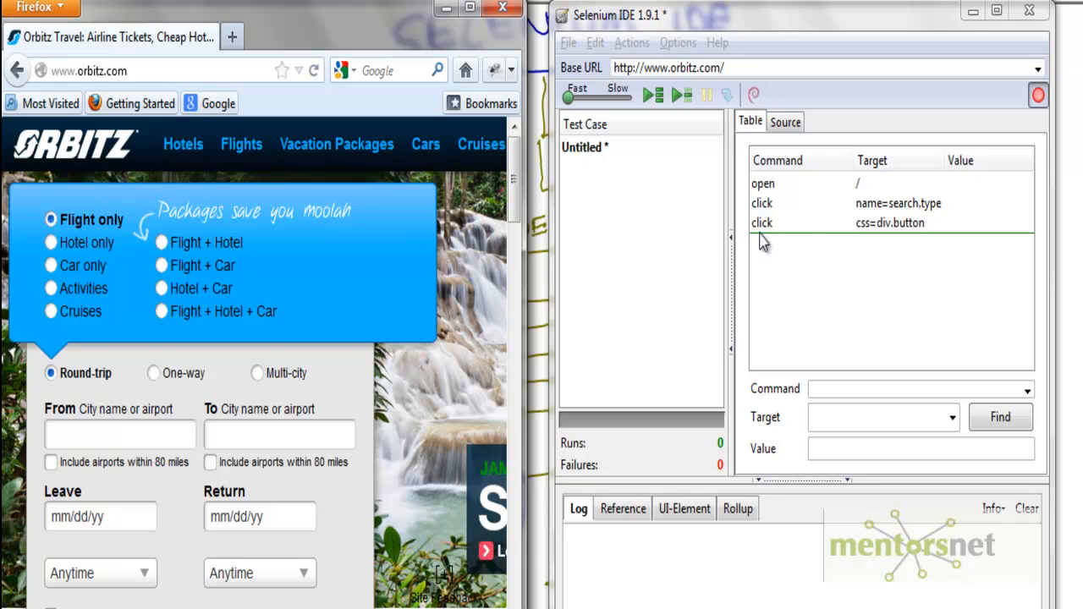
Record sfo picked as San Francisco origin and la typed for the destination
left_click(119, 434)
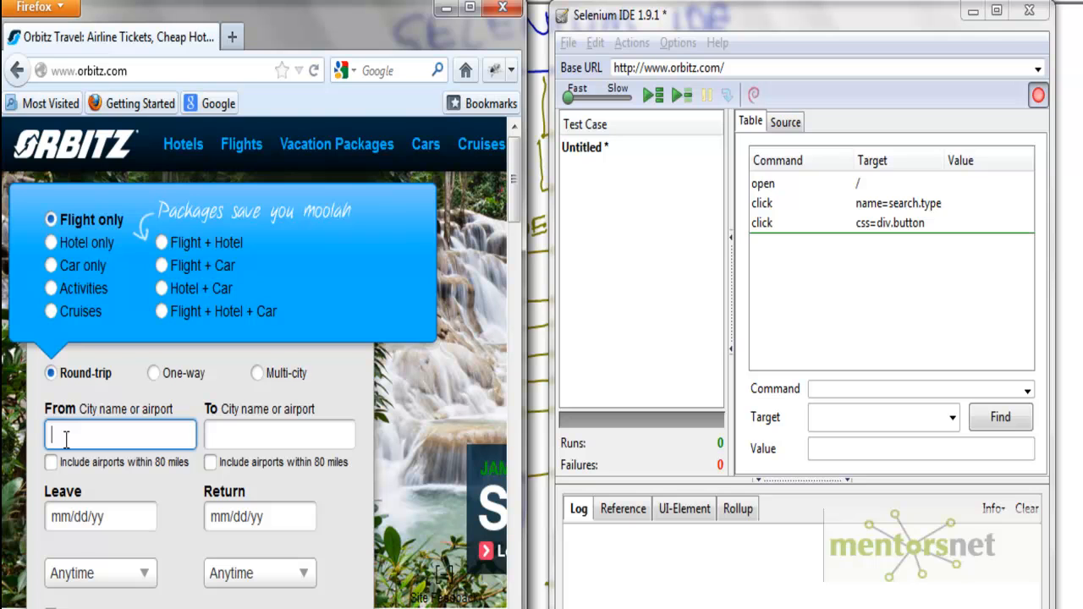
type("sfo")
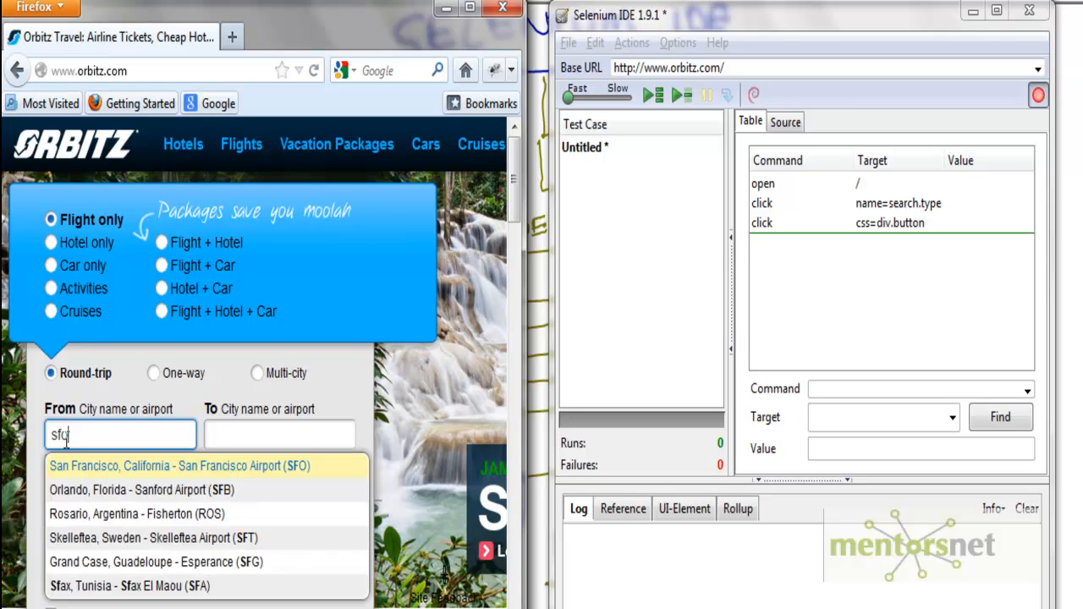
left_click(177, 465)
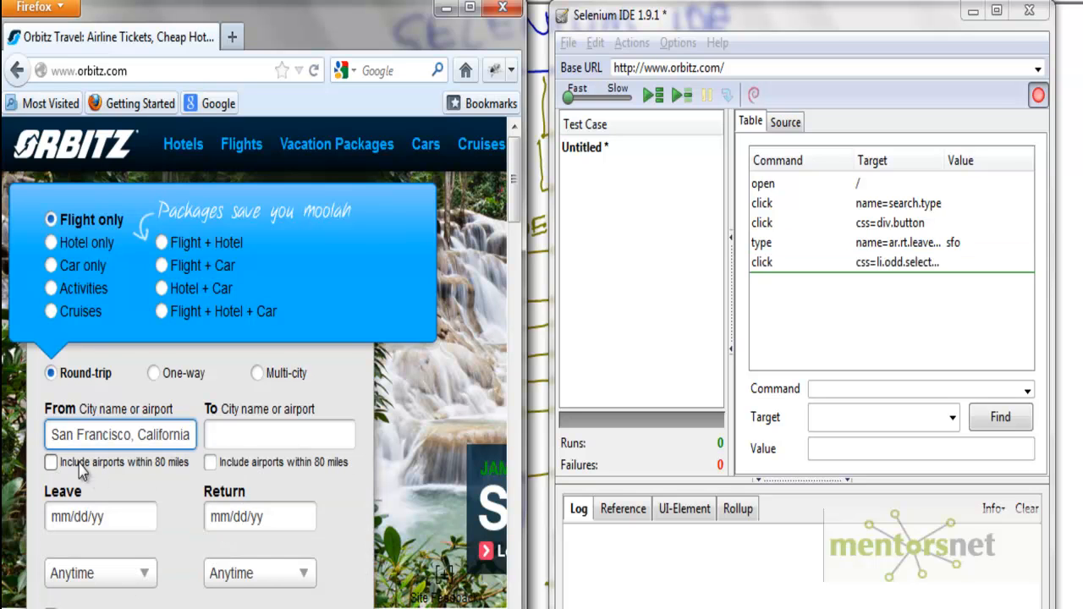
mouse_move(900, 332)
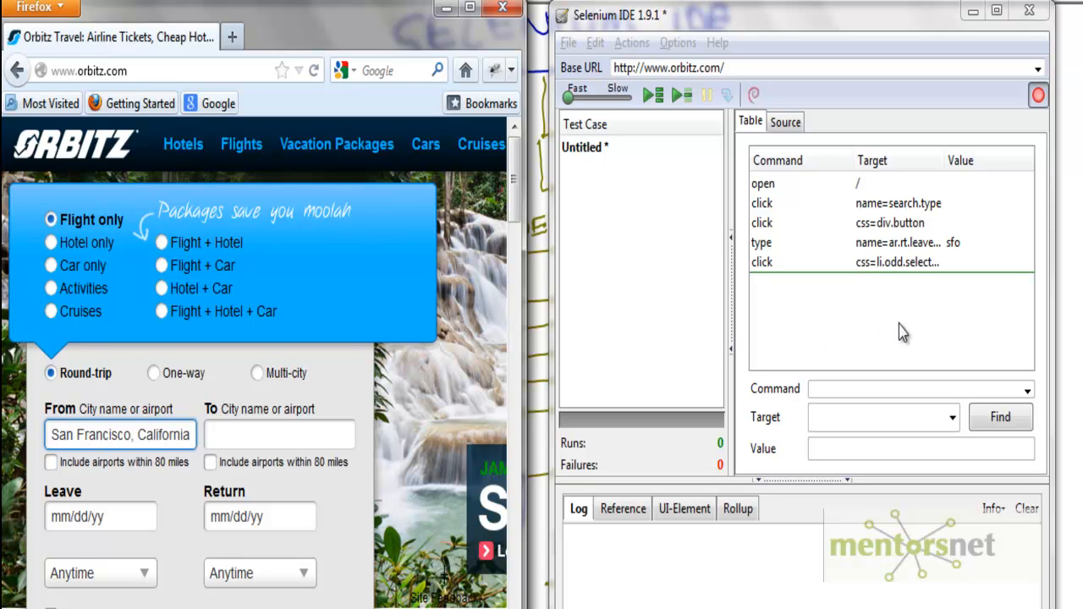
mouse_move(808, 269)
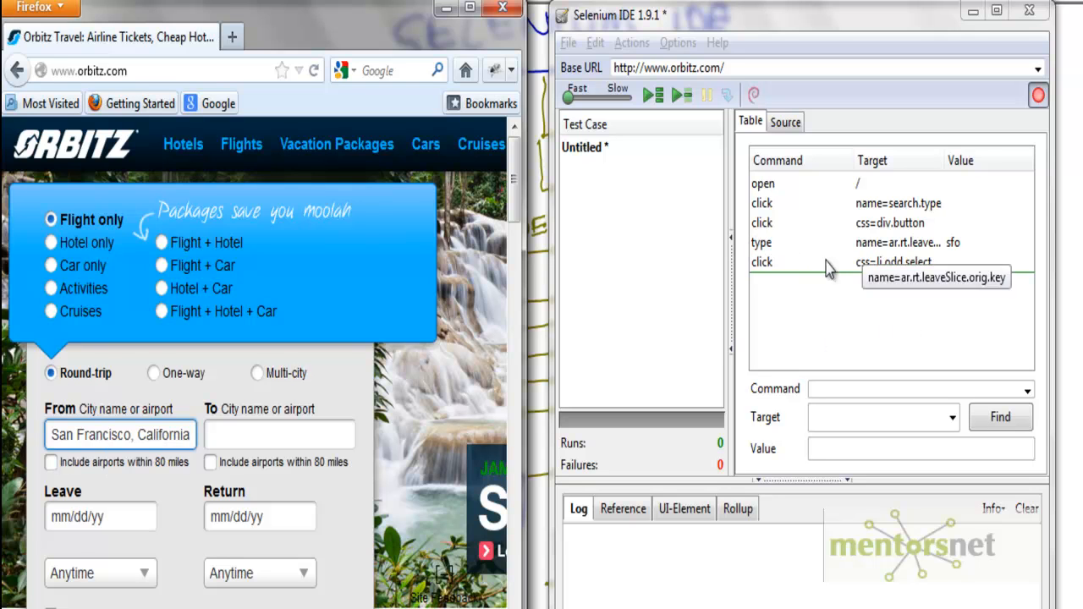
left_click(278, 435)
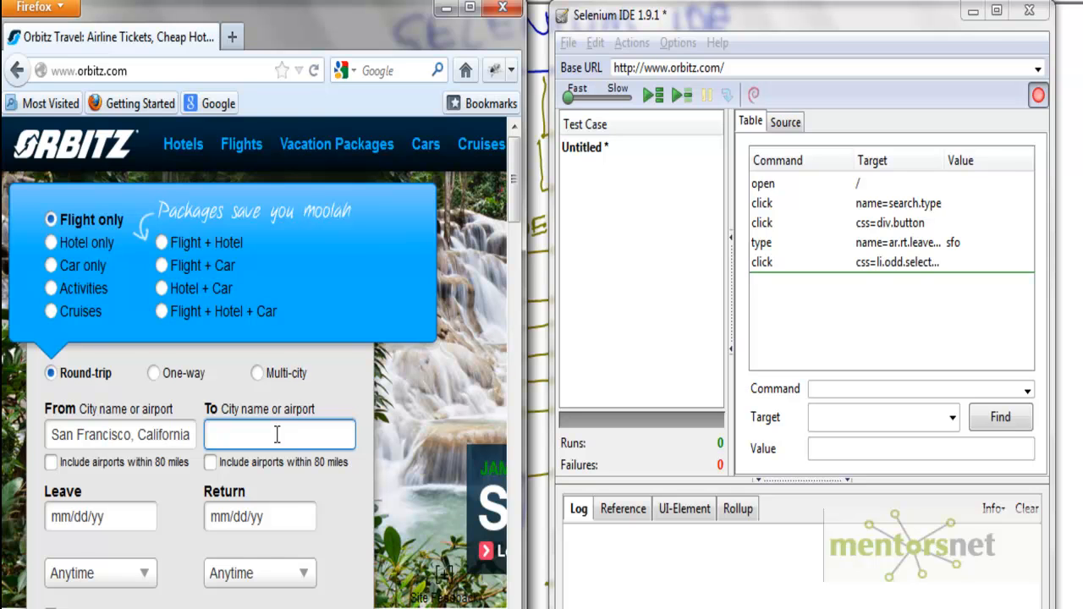
type("la")
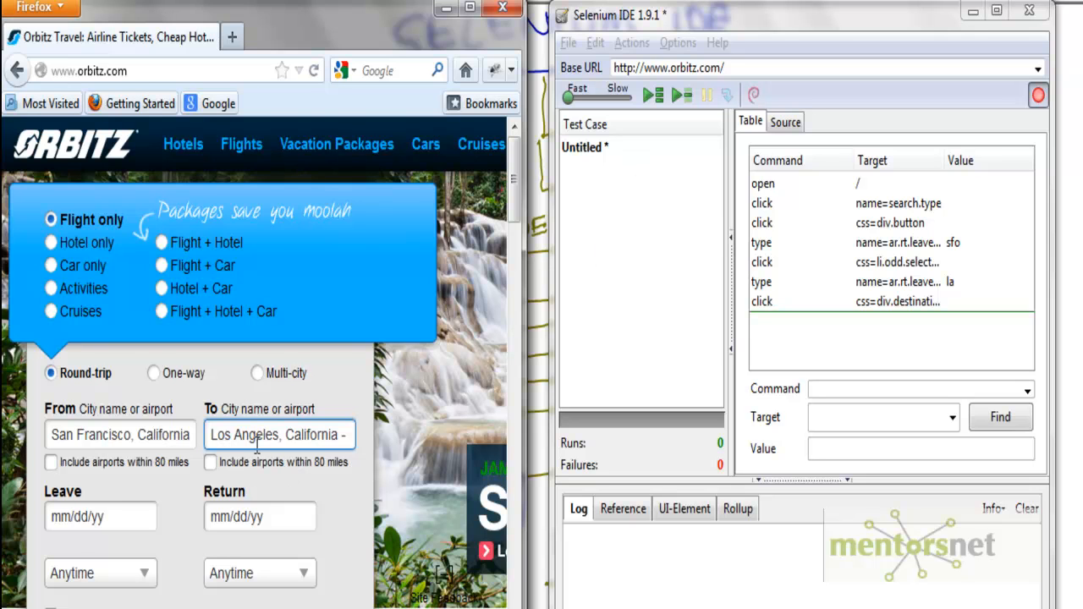
mouse_move(962, 294)
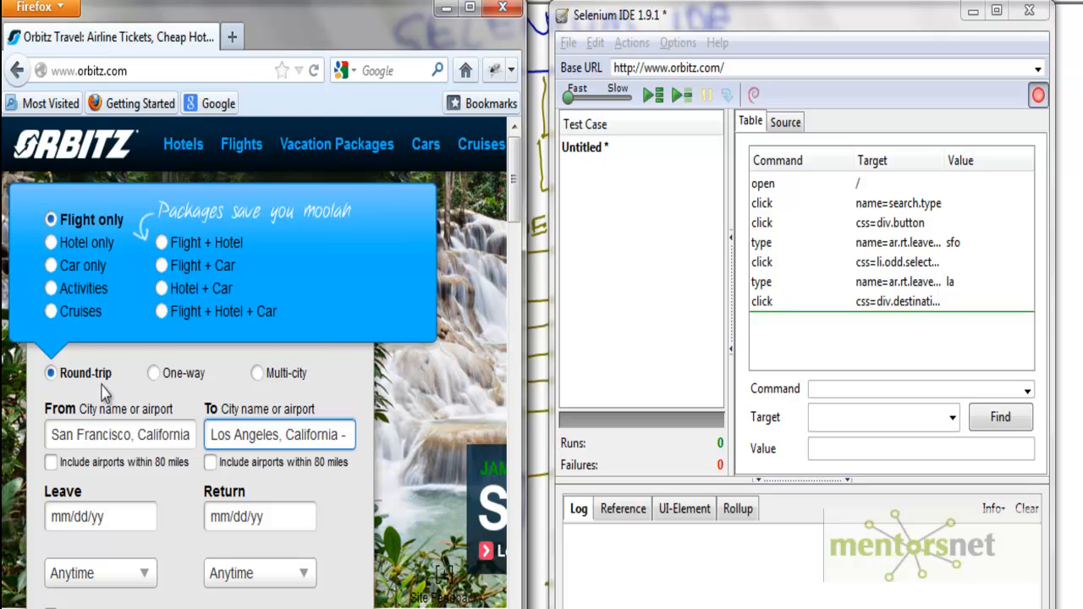
left_click(98, 516)
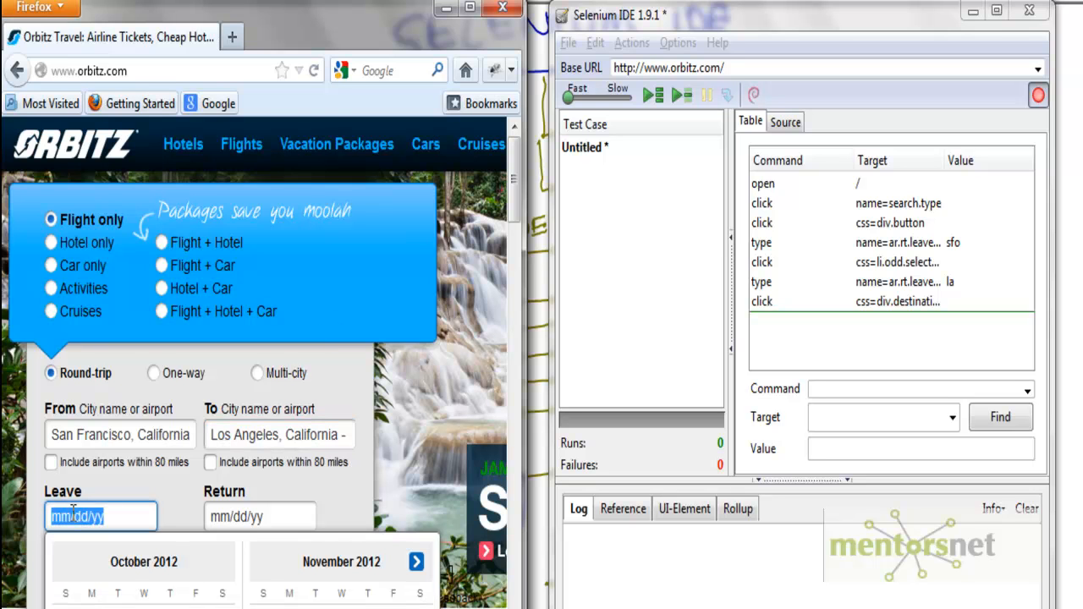
Record departure date 11/01/2012 and return date 11/10/2012 in the Orbitz form
type("11/")
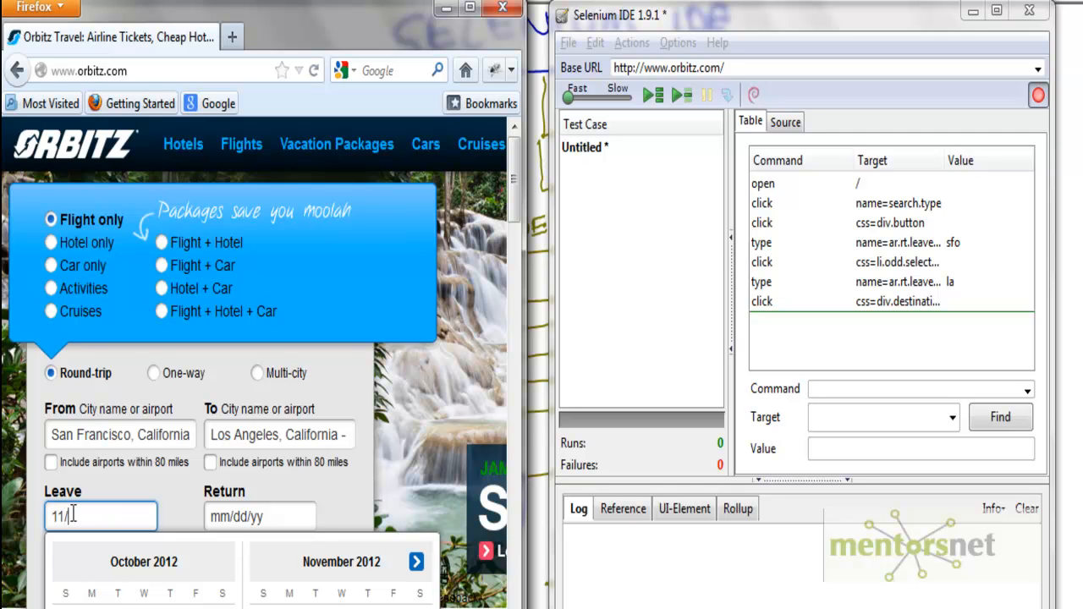
type("01/2012")
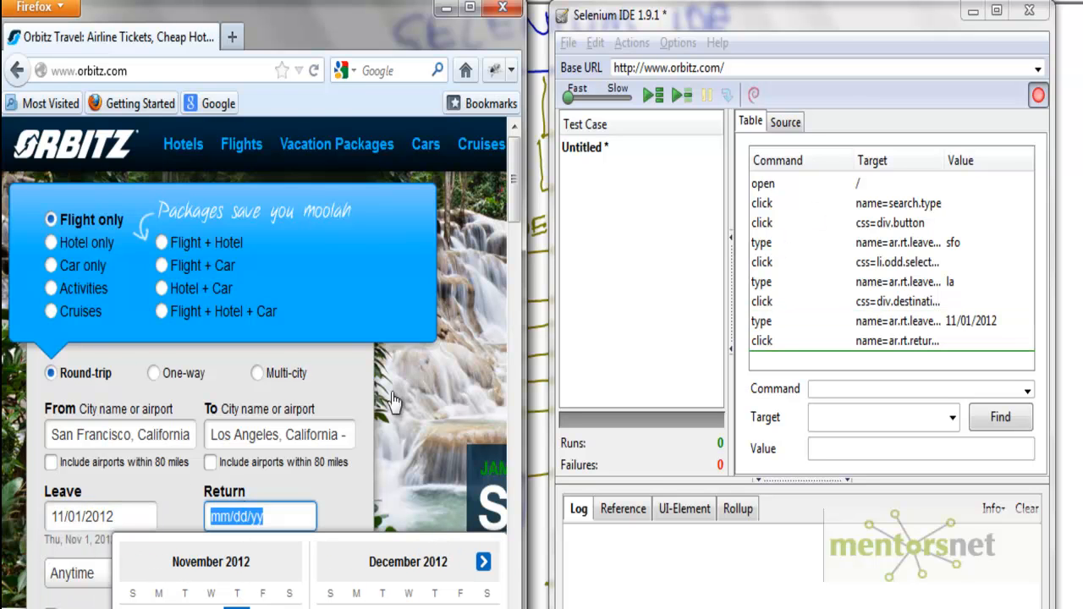
mouse_move(95, 521)
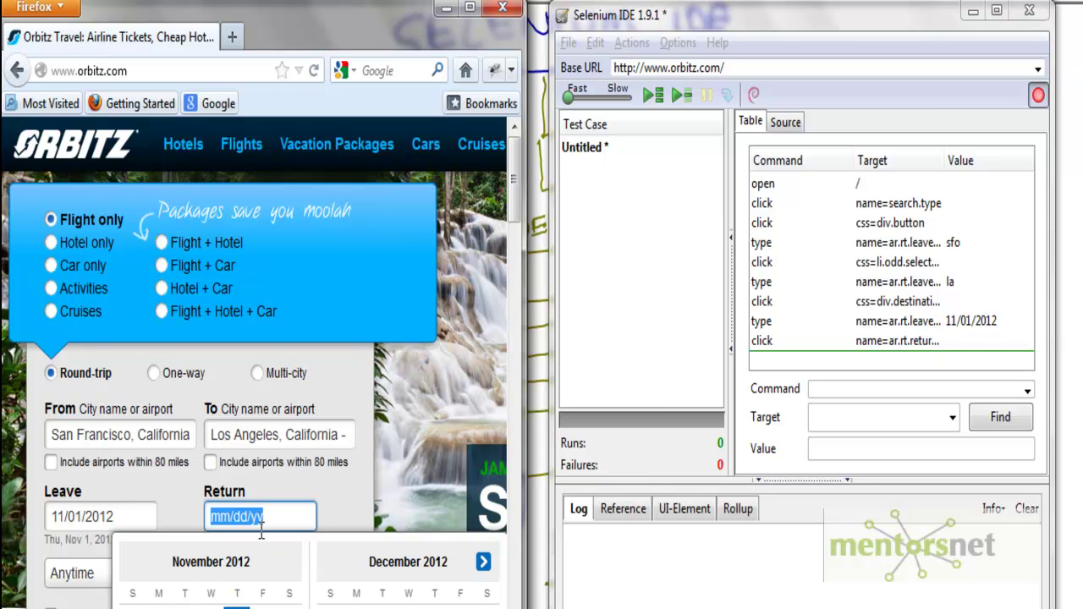
type("11/10/2012")
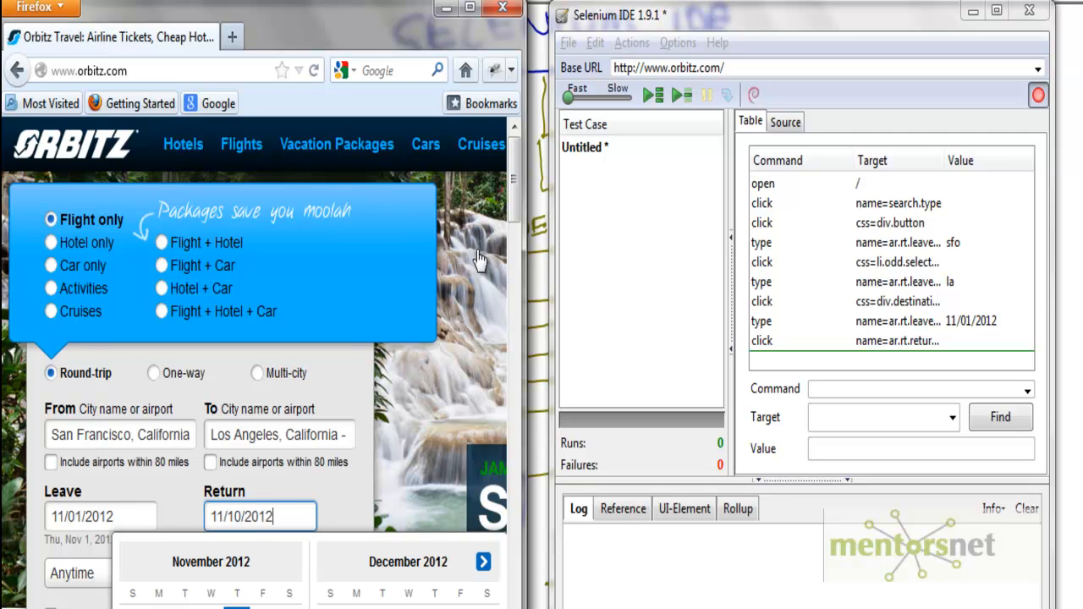
scroll("down", 3)
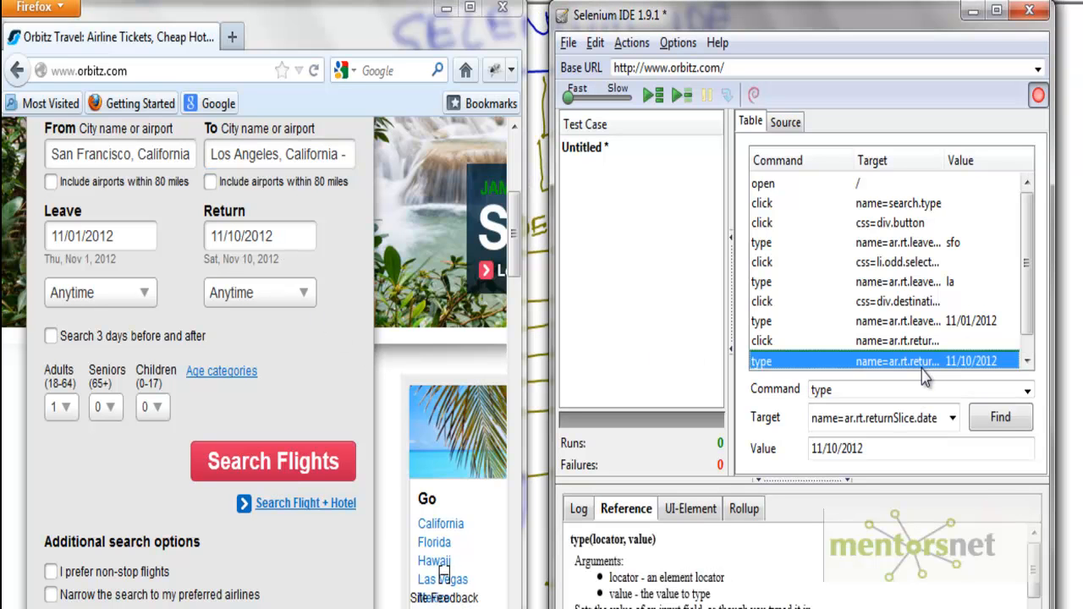
mouse_move(395, 433)
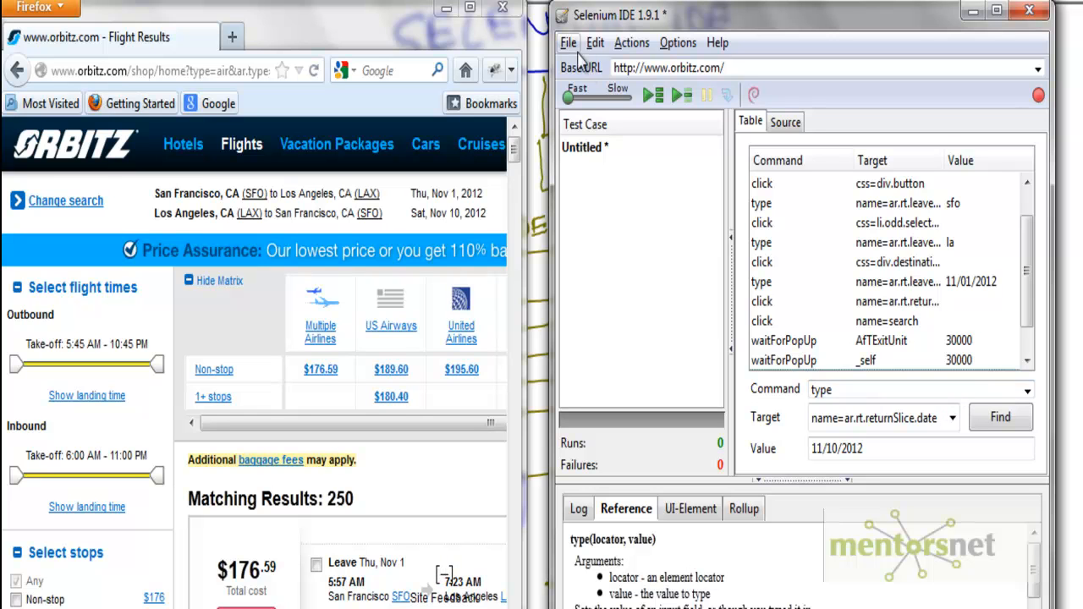
Save the recorded test case as FlightSearch in the Selenium folder
left_click(567, 43)
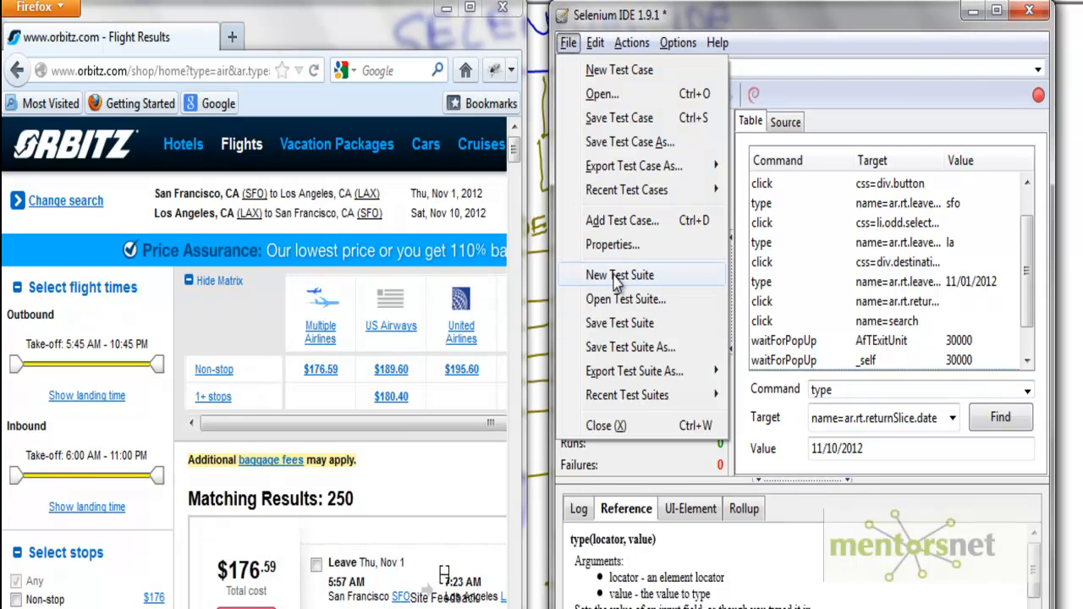
mouse_move(628, 117)
type("FlightSearch")
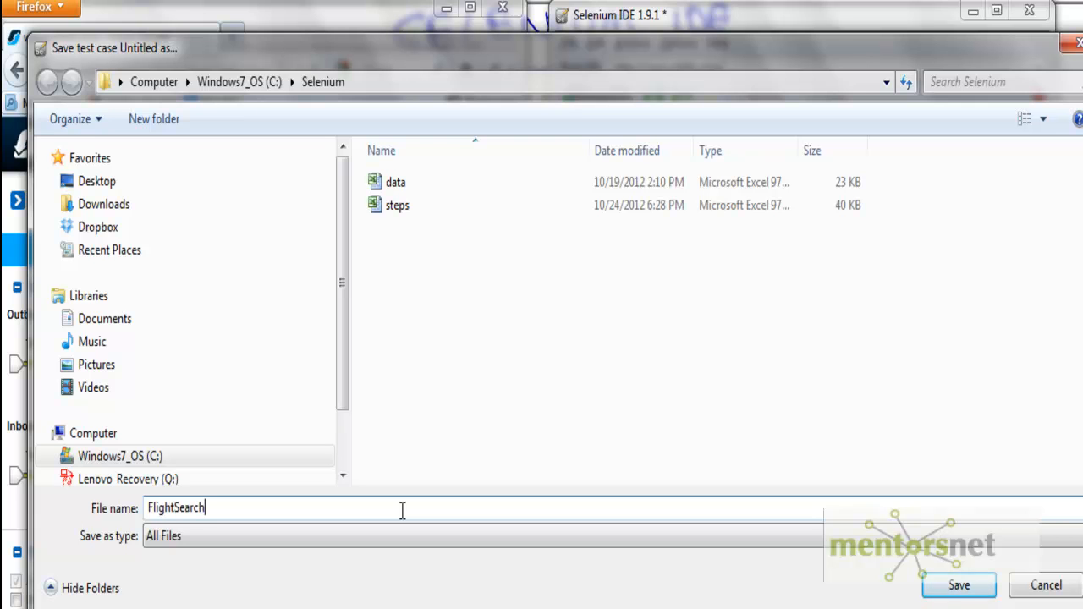
left_click(965, 584)
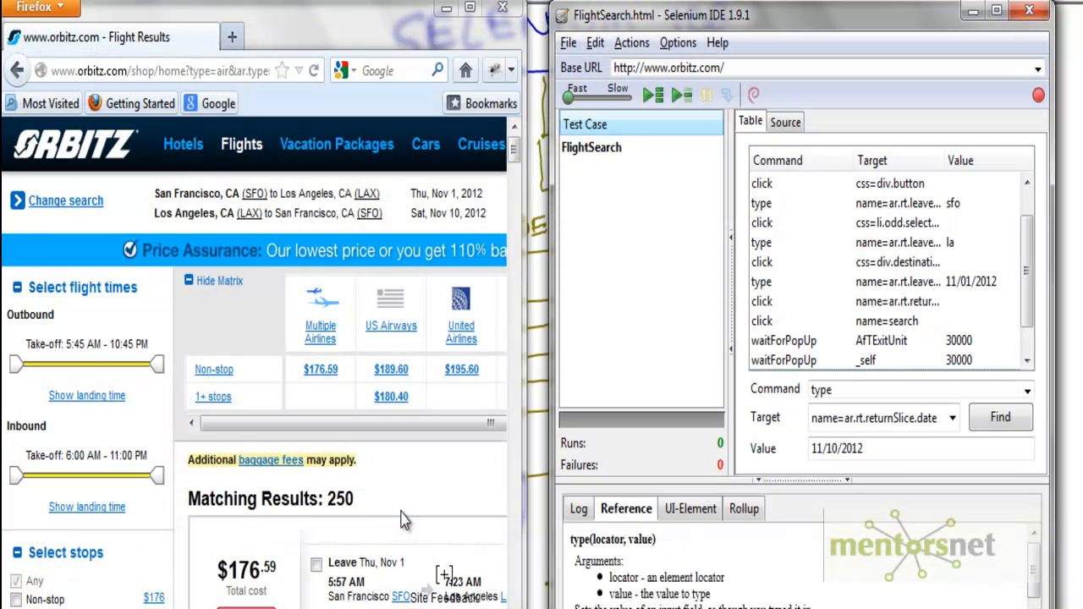
left_click(592, 147)
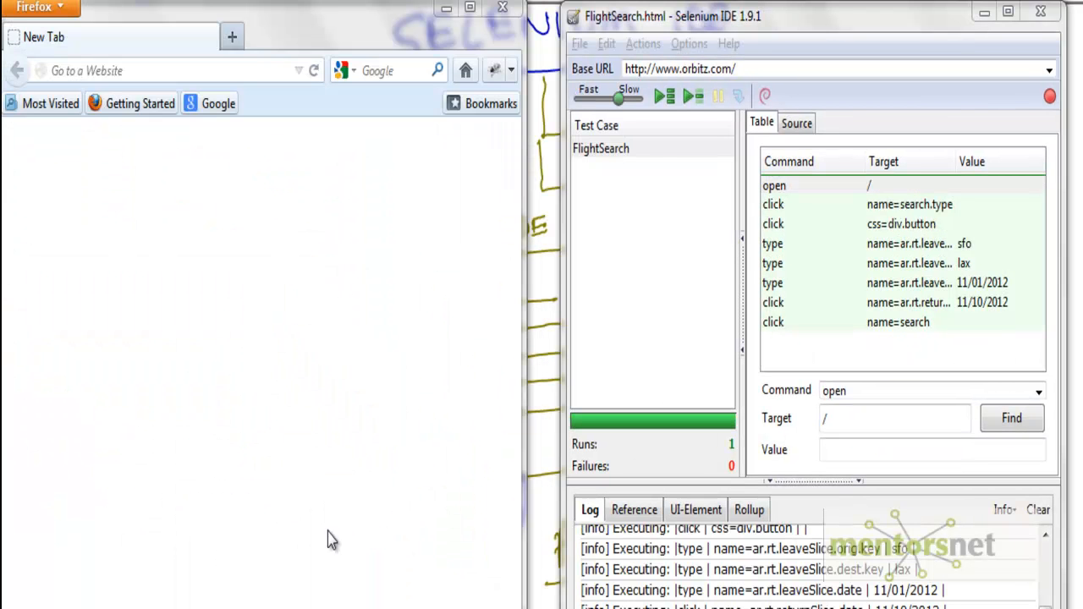
mouse_move(610, 162)
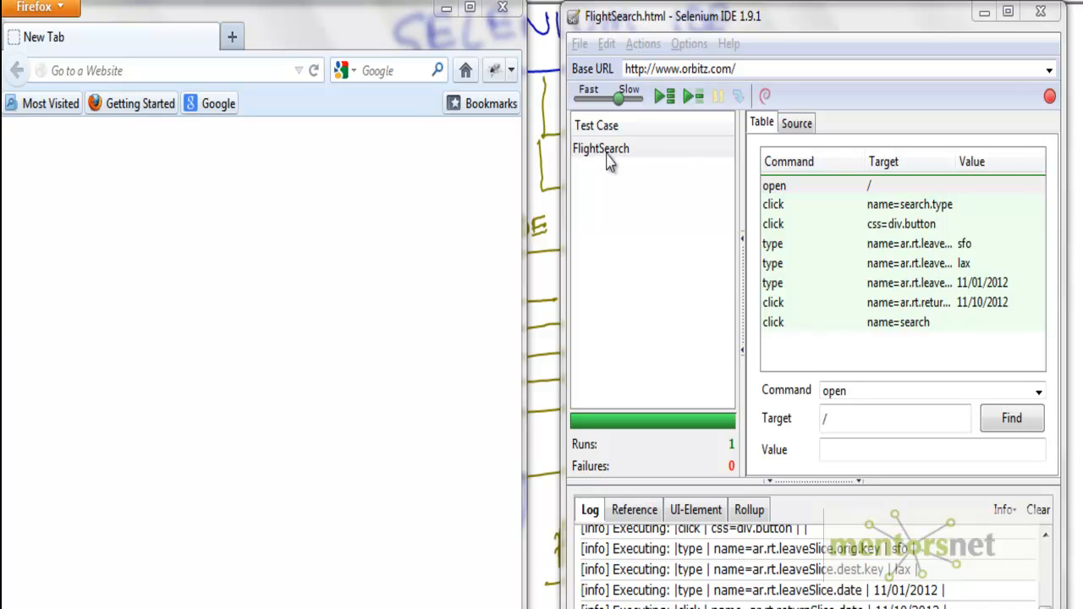
Select FlightSearch, choose its open step, and play the current test case
left_click(599, 148)
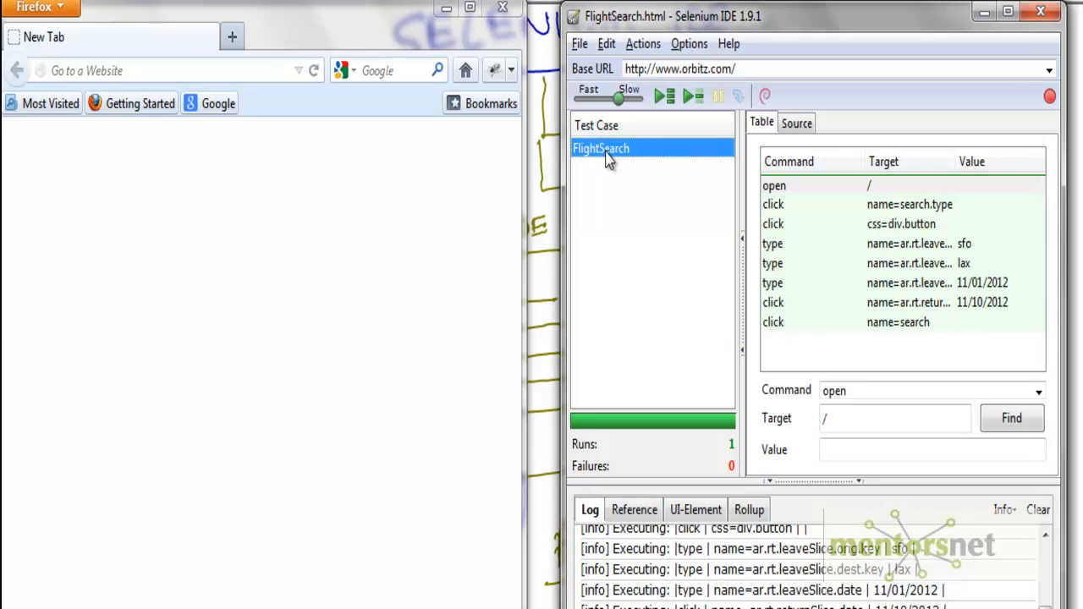
mouse_move(597, 163)
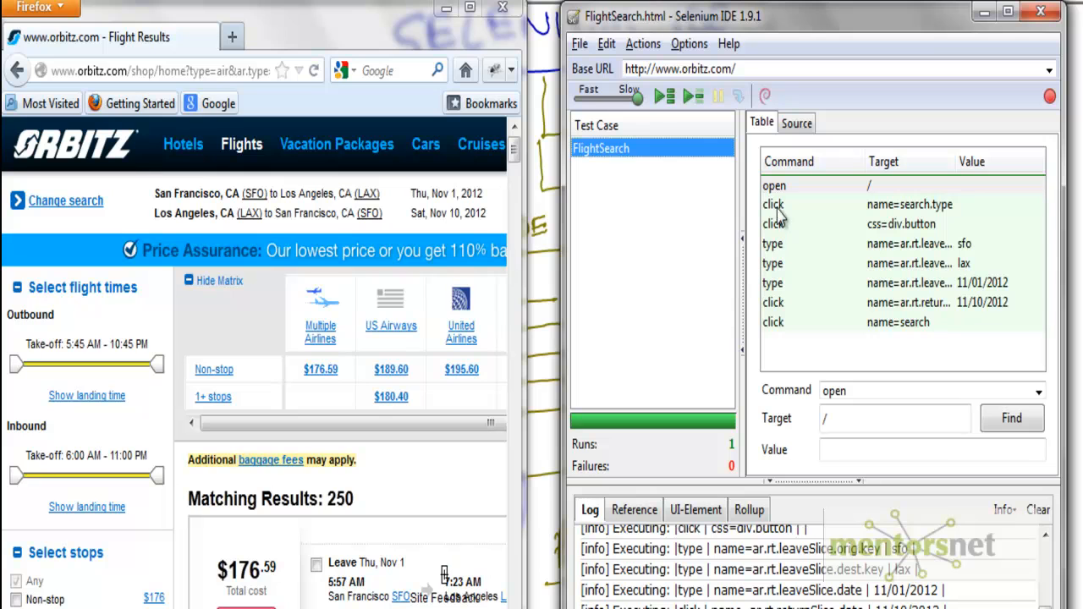
left_click(774, 185)
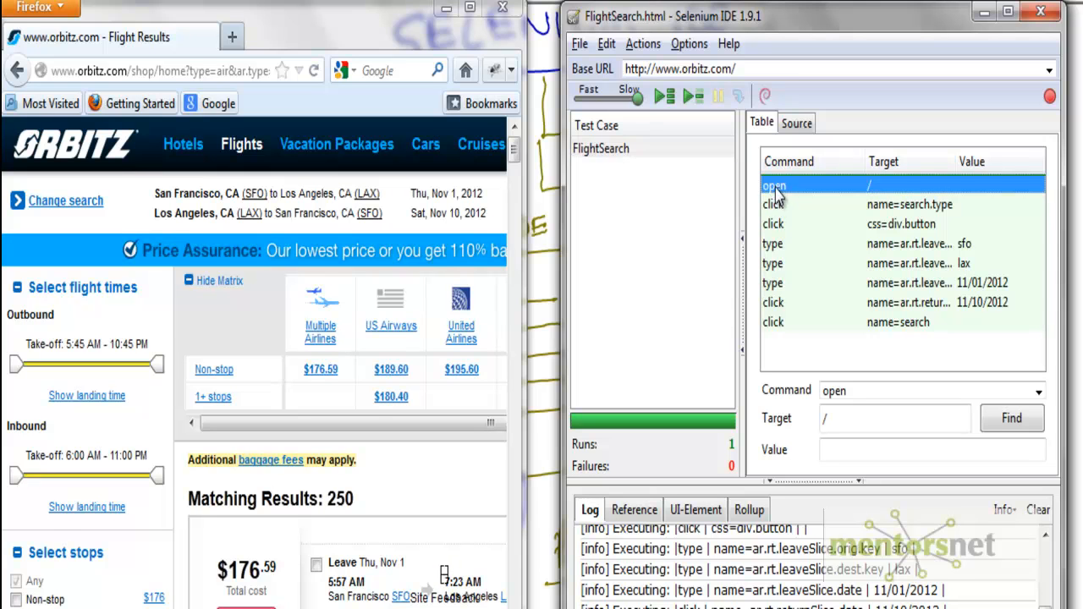
mouse_move(804, 471)
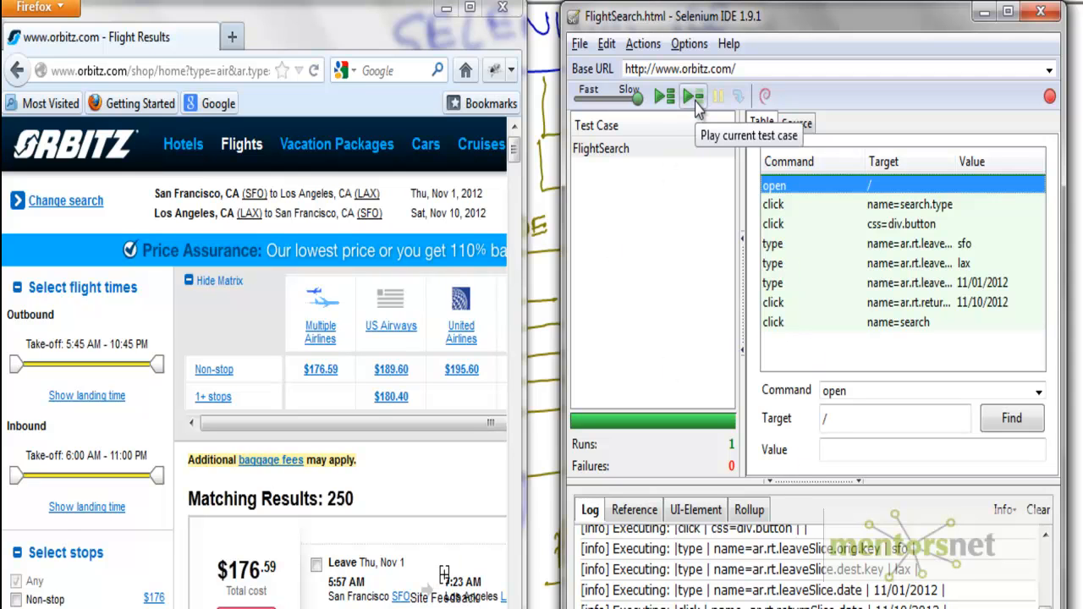
left_click(689, 96)
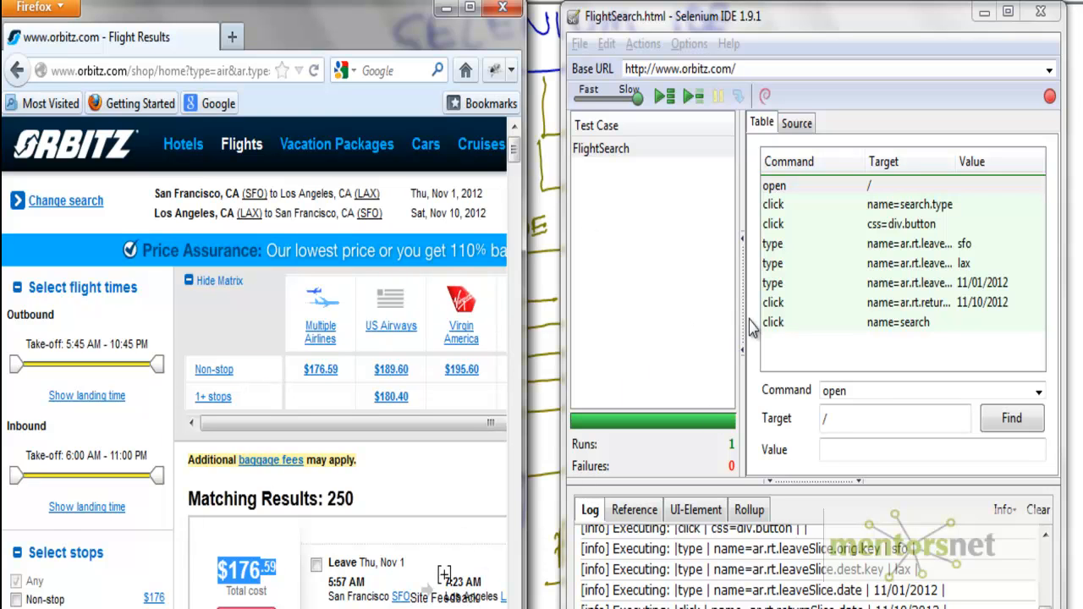
mouse_move(796, 245)
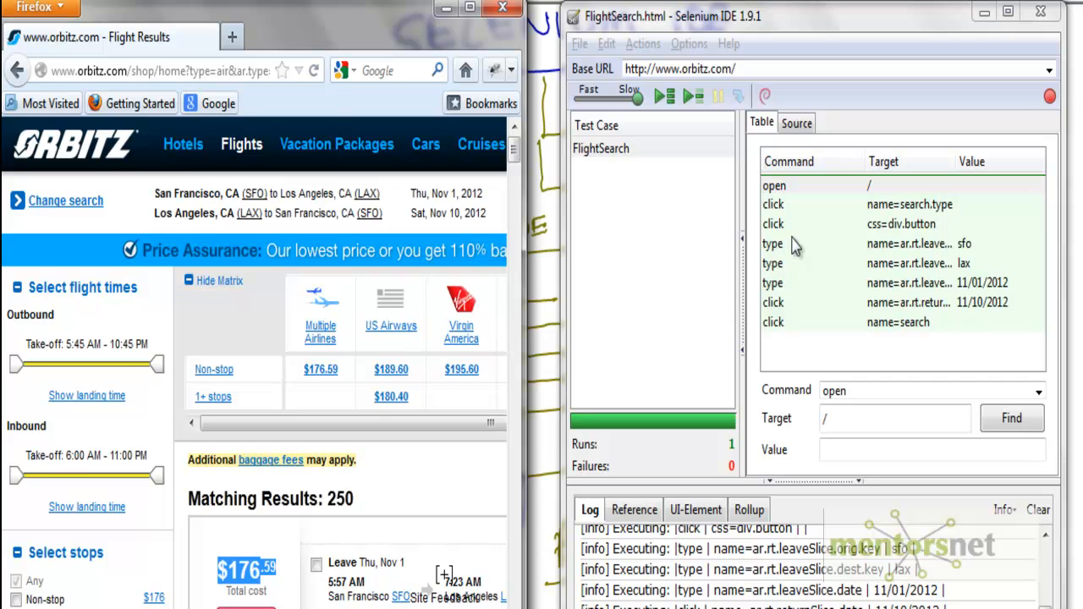
mouse_move(461, 12)
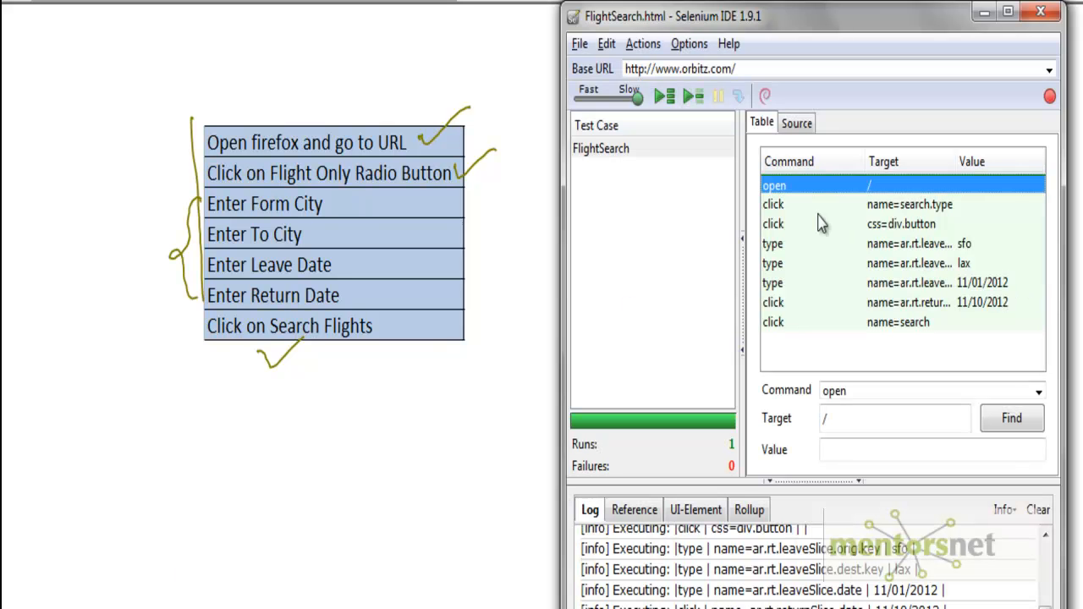
mouse_move(873, 188)
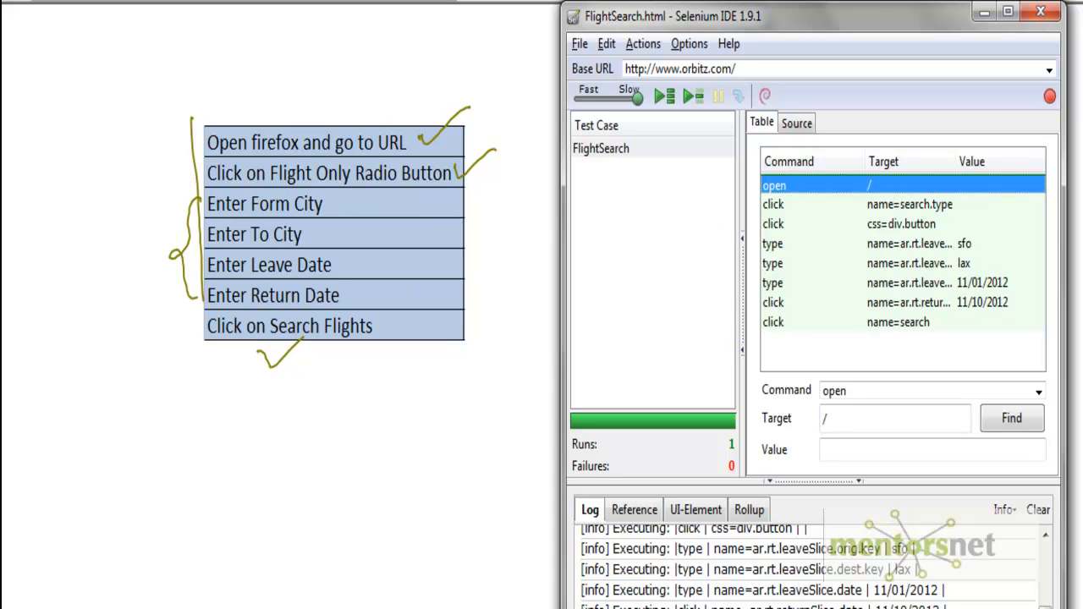
mouse_move(912, 222)
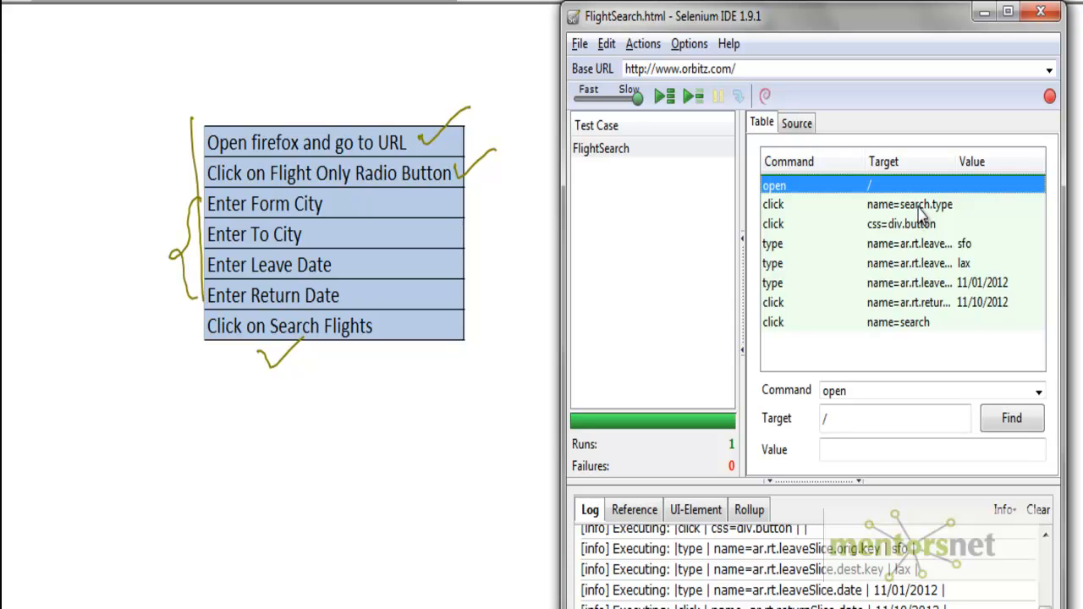
mouse_move(723, 227)
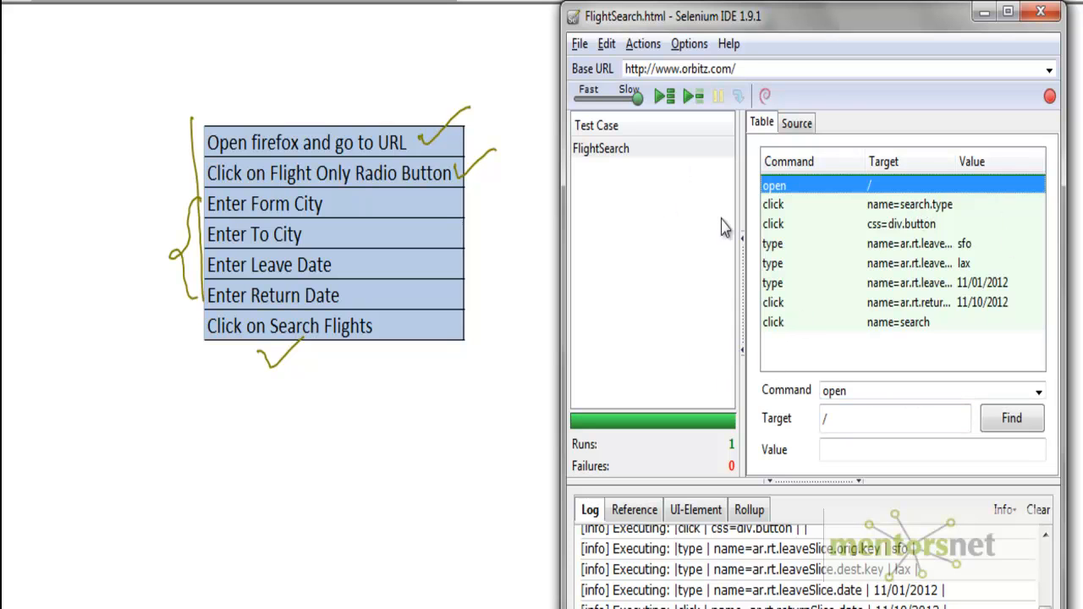
mouse_move(890, 243)
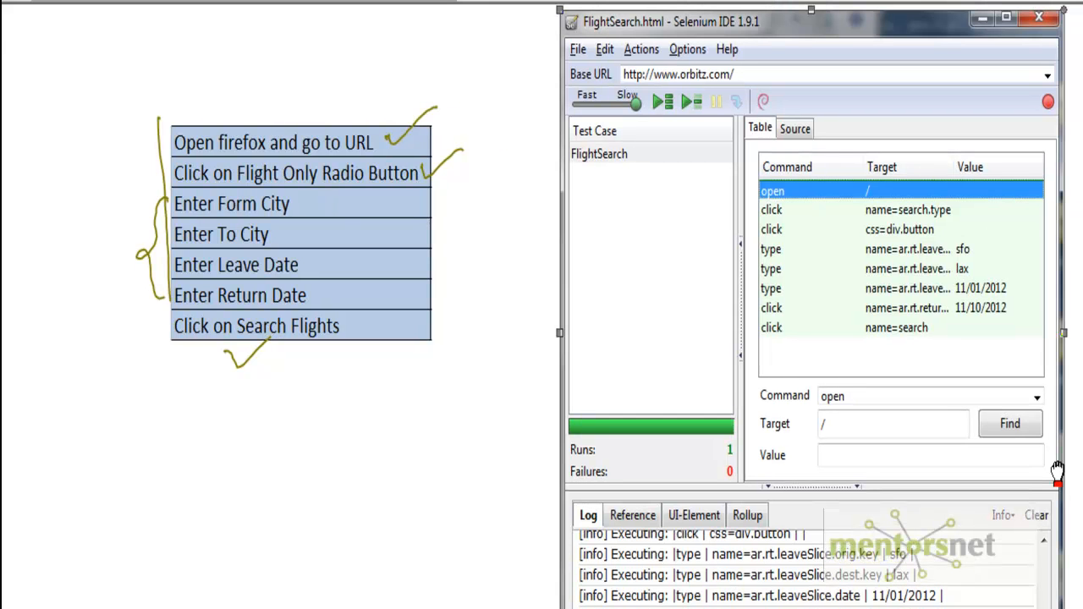
mouse_move(609, 320)
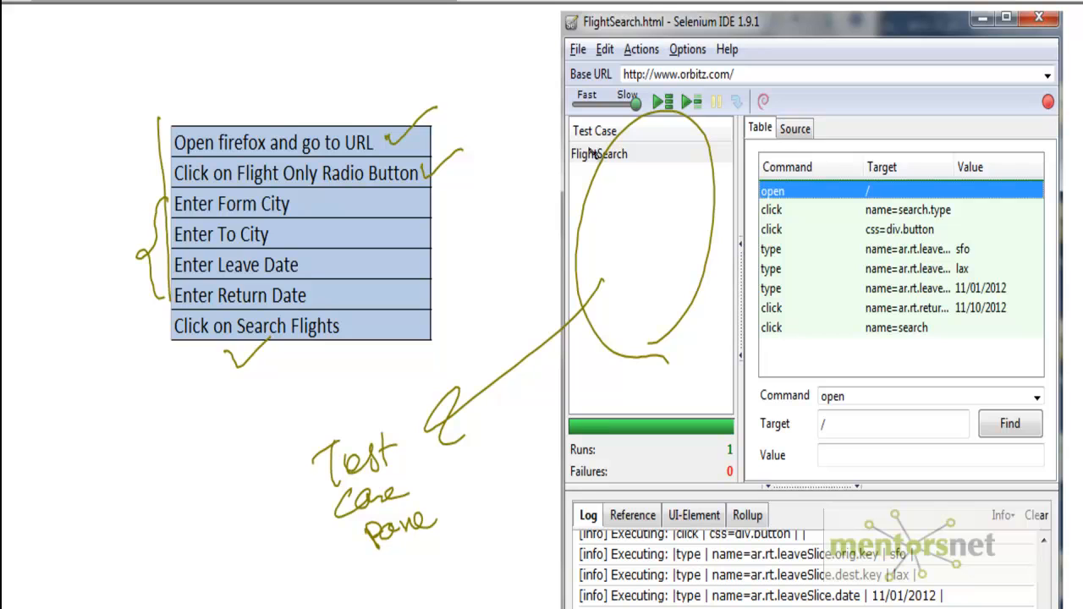
mouse_move(1010, 212)
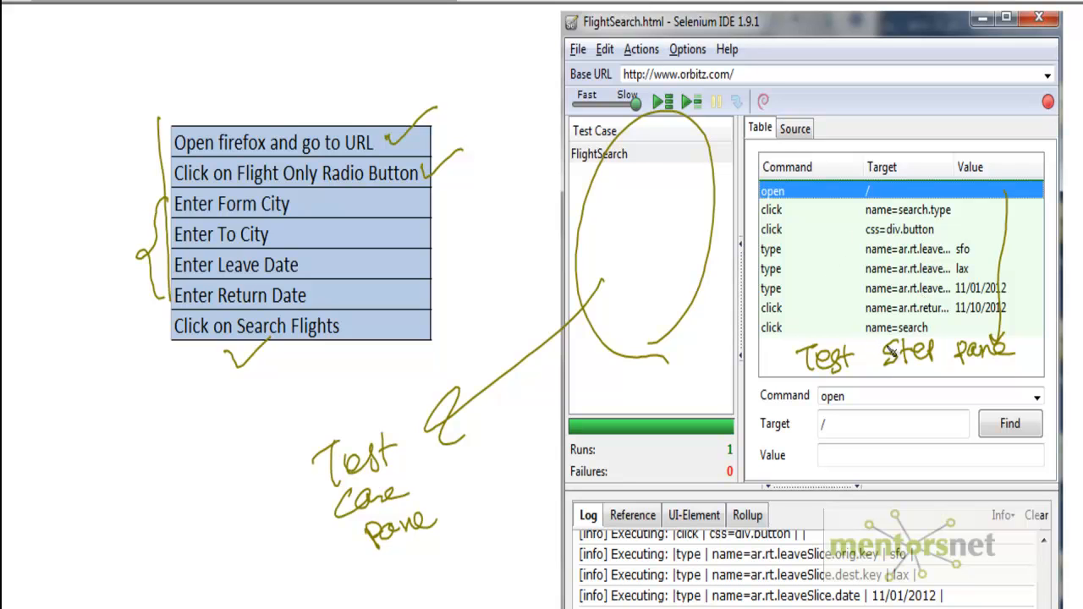
mouse_move(954, 167)
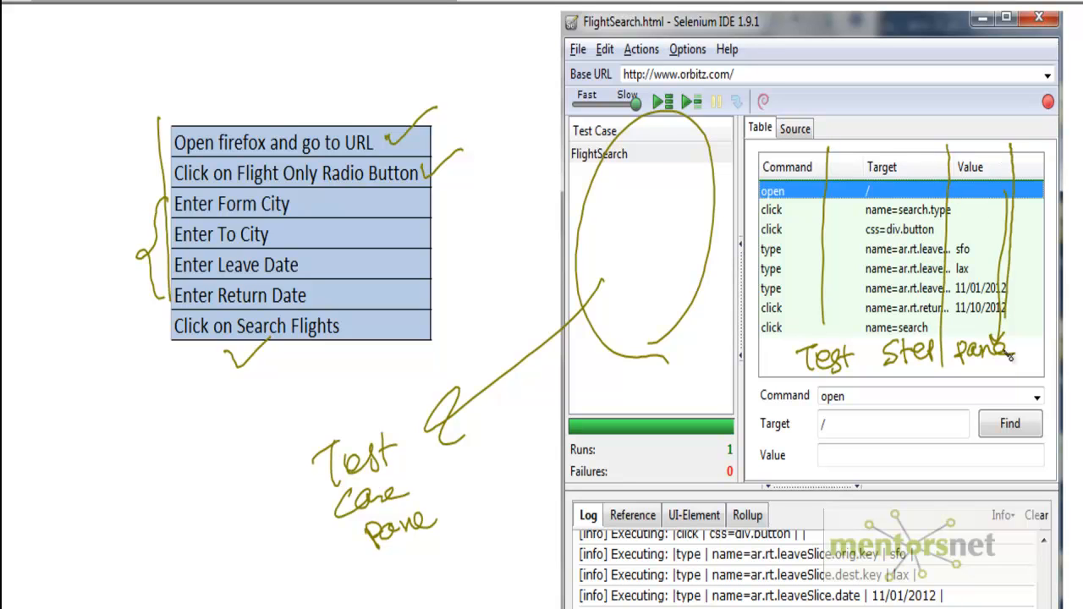
mouse_move(795, 267)
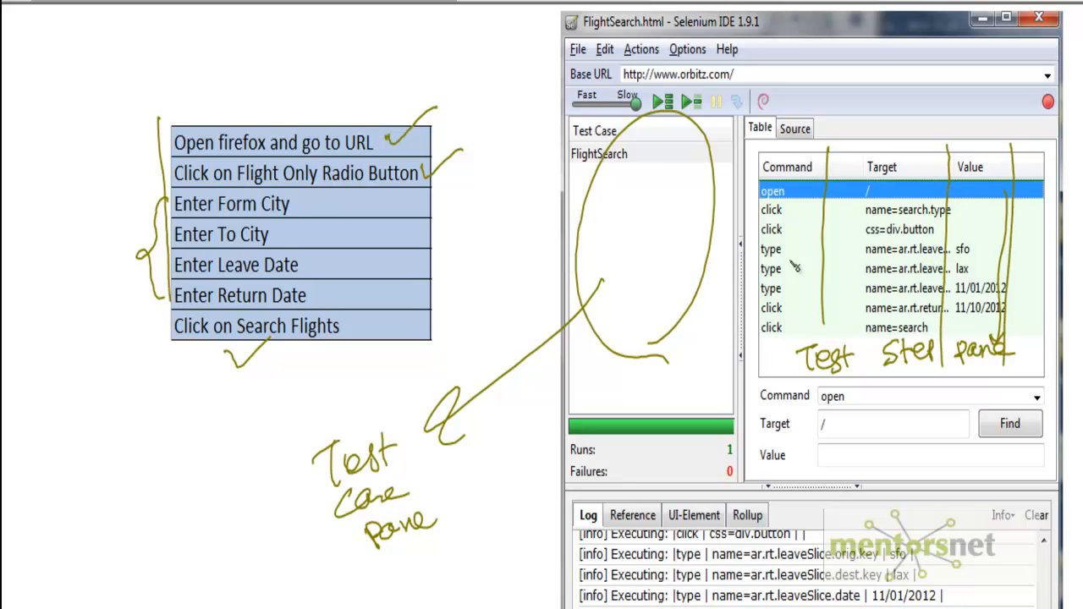
mouse_move(721, 353)
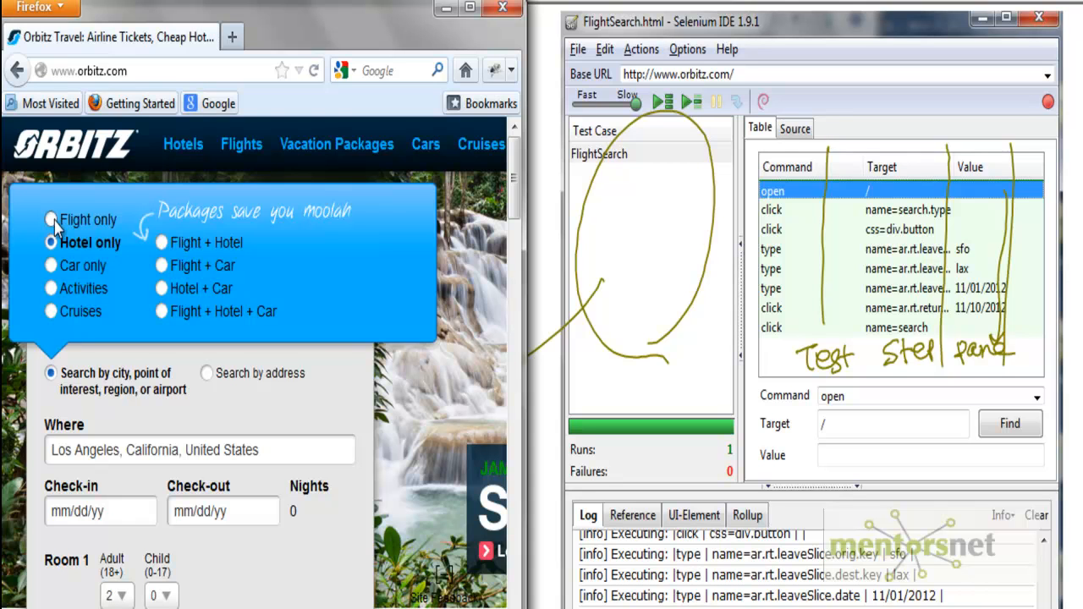
Select the Flight only radio button on the Orbitz page
left_click(50, 219)
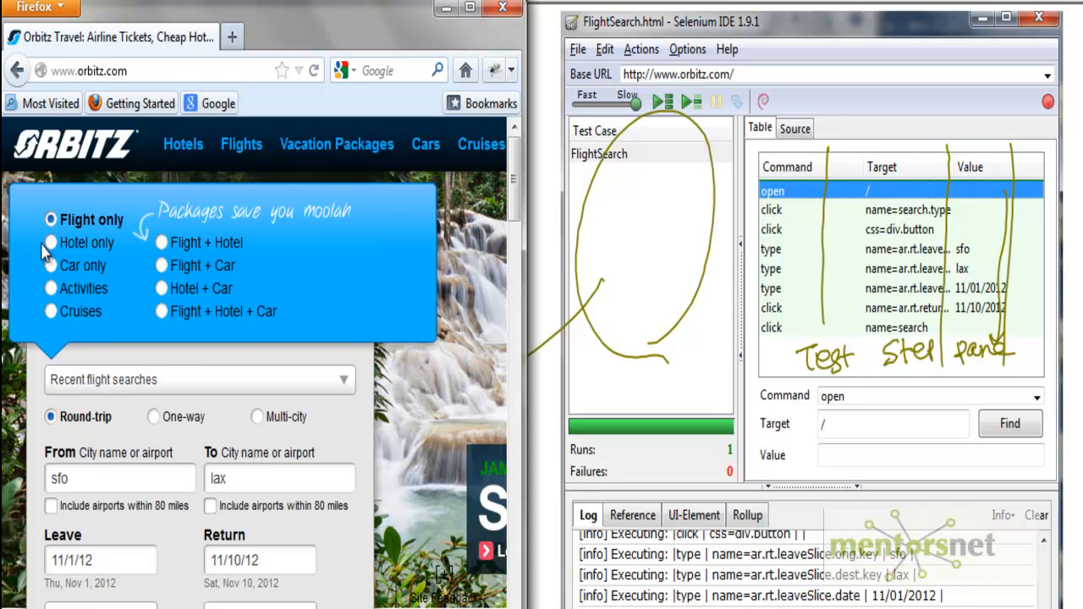
mouse_move(24, 273)
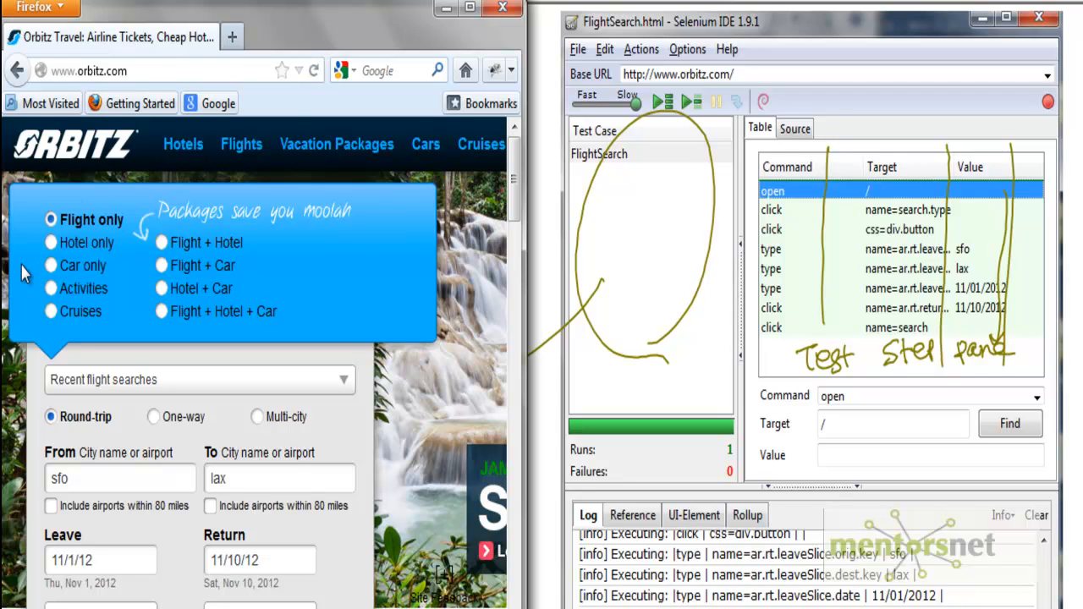
mouse_move(291, 111)
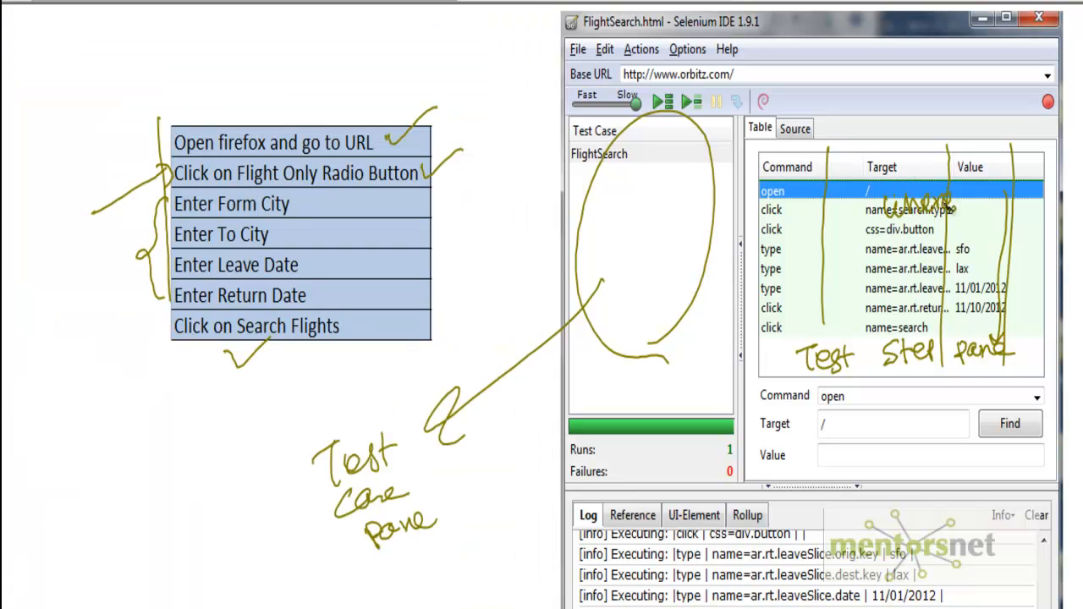
mouse_move(802, 245)
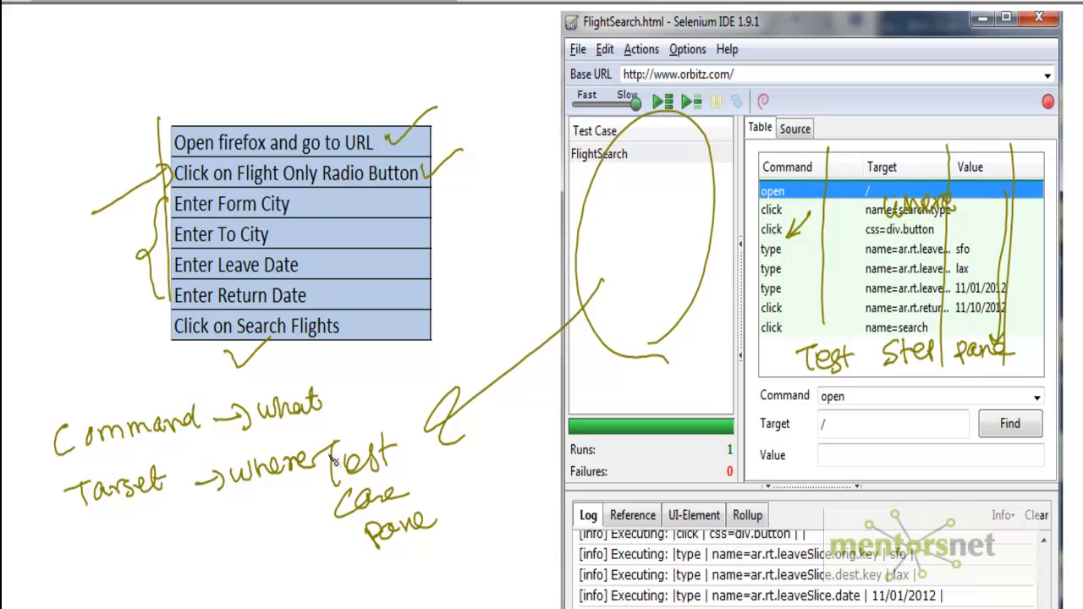
mouse_move(985, 211)
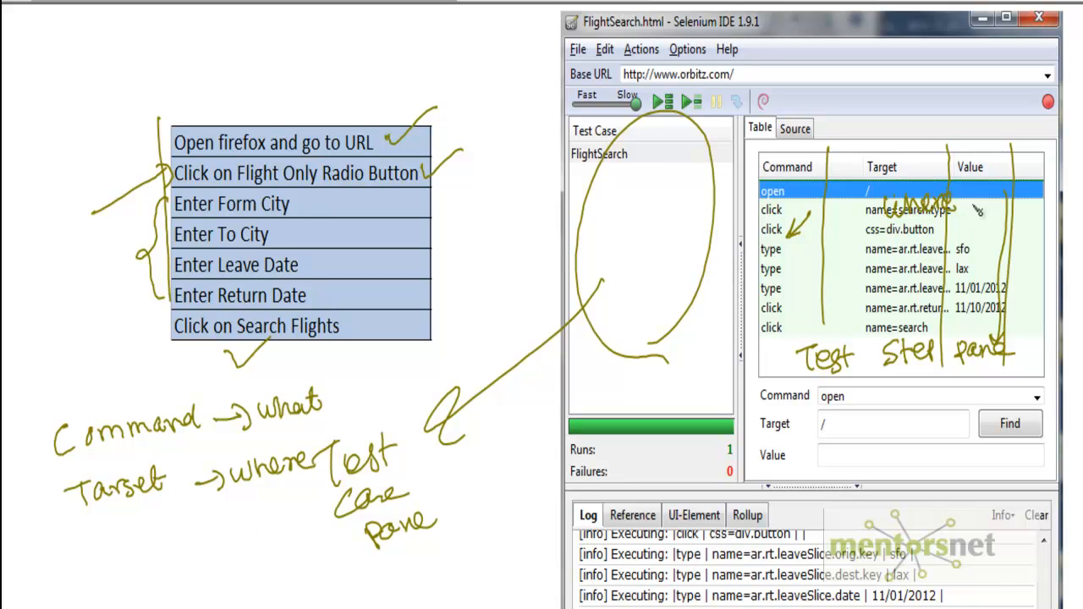
mouse_move(995, 249)
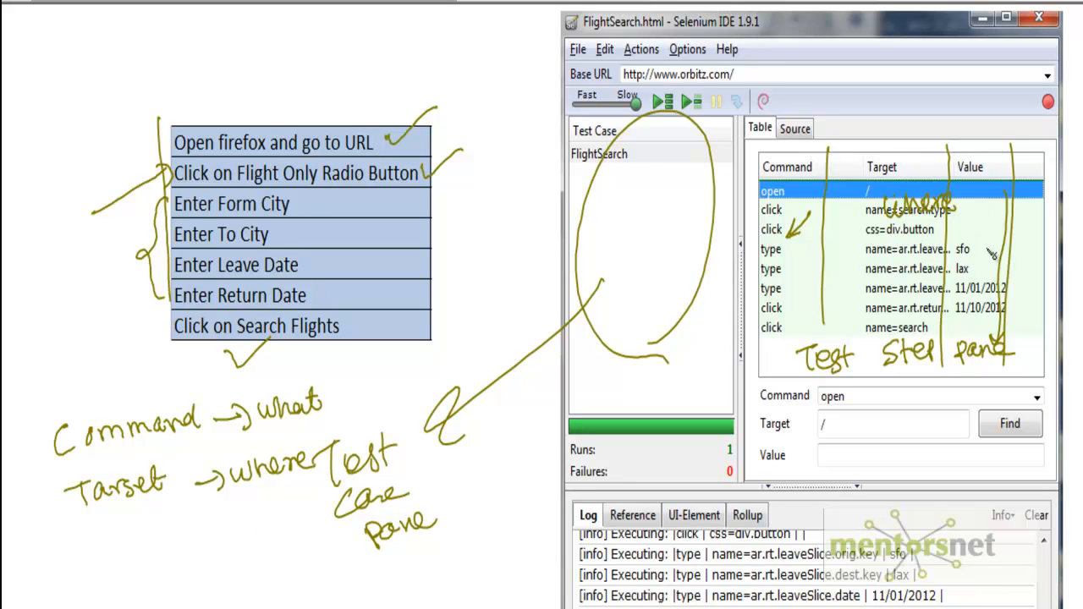
mouse_move(153, 4)
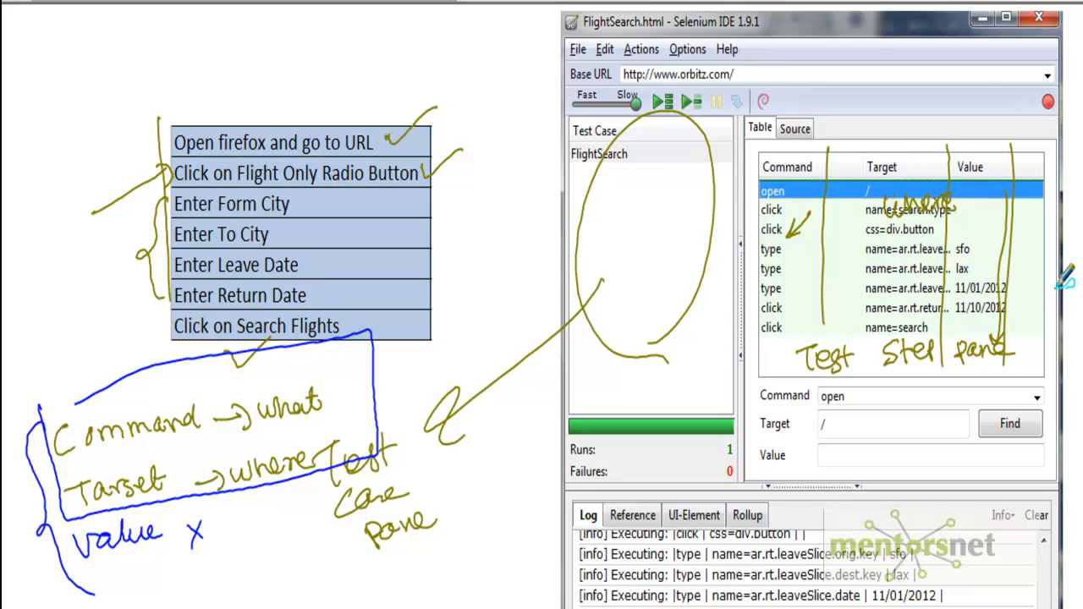
mouse_move(964, 376)
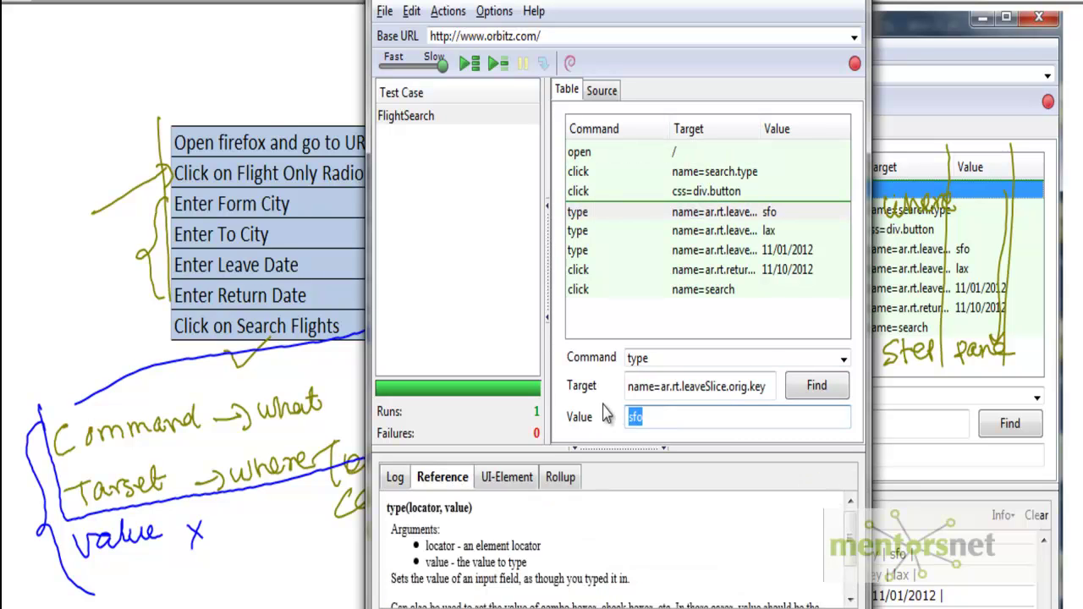
Set the origin type step value to lax and the destination value to dfw
type("lax")
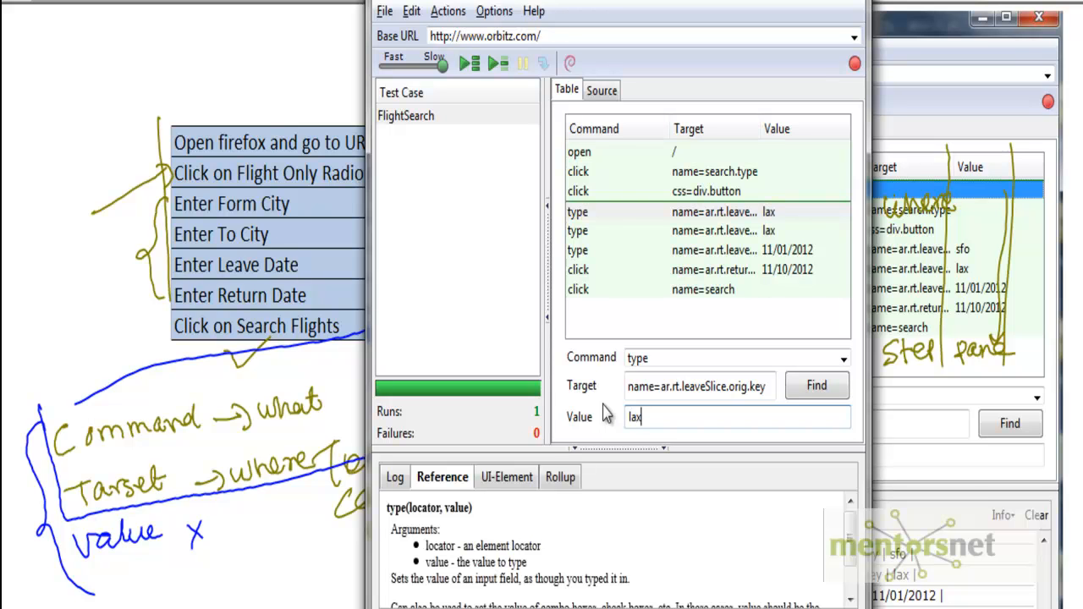
left_click(688, 231)
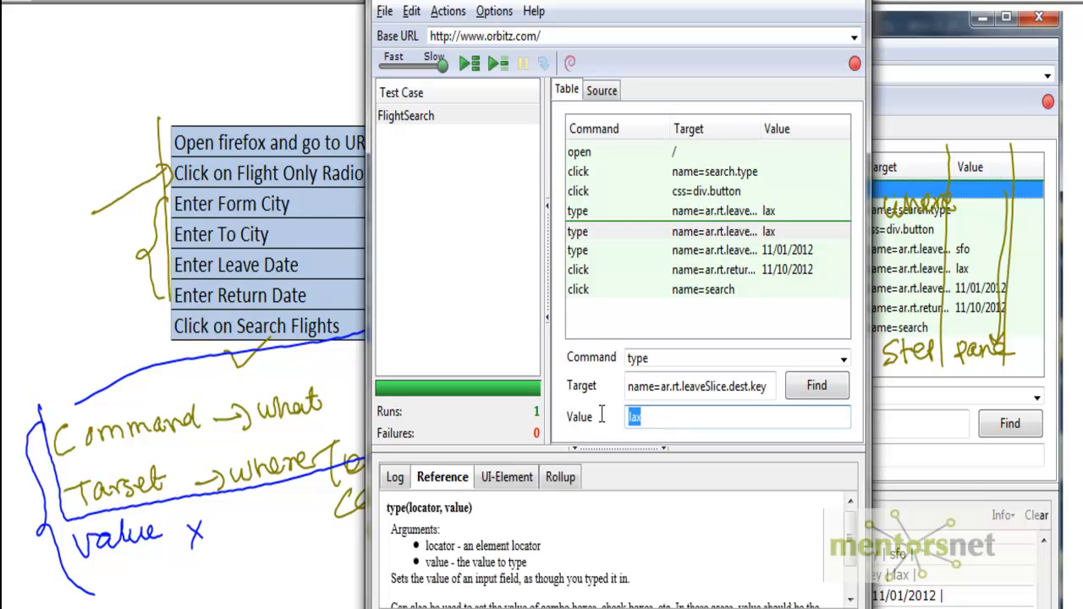
mouse_move(603, 418)
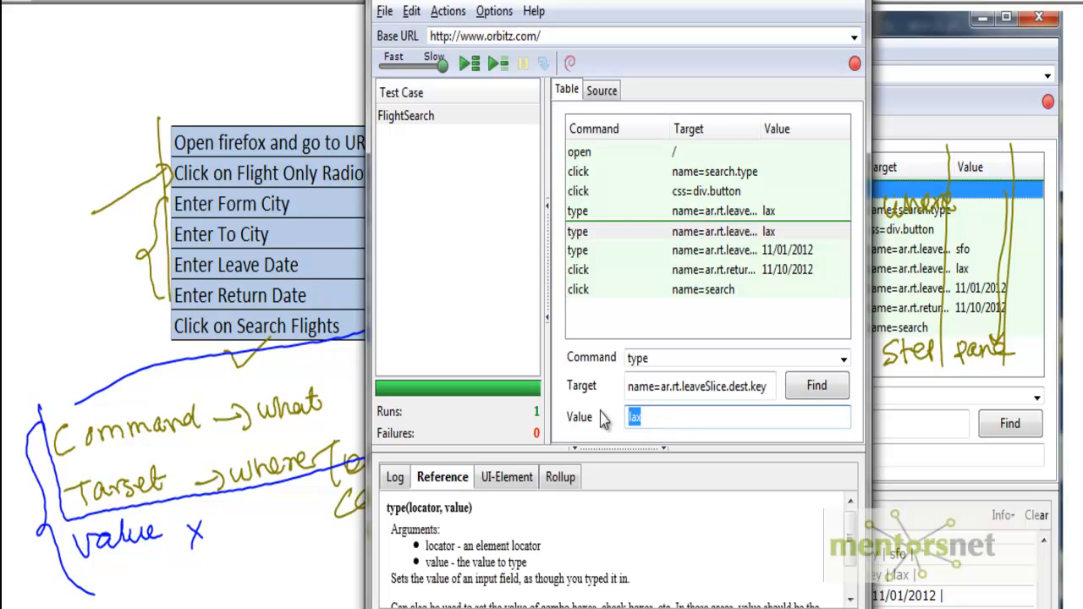
type("dfw")
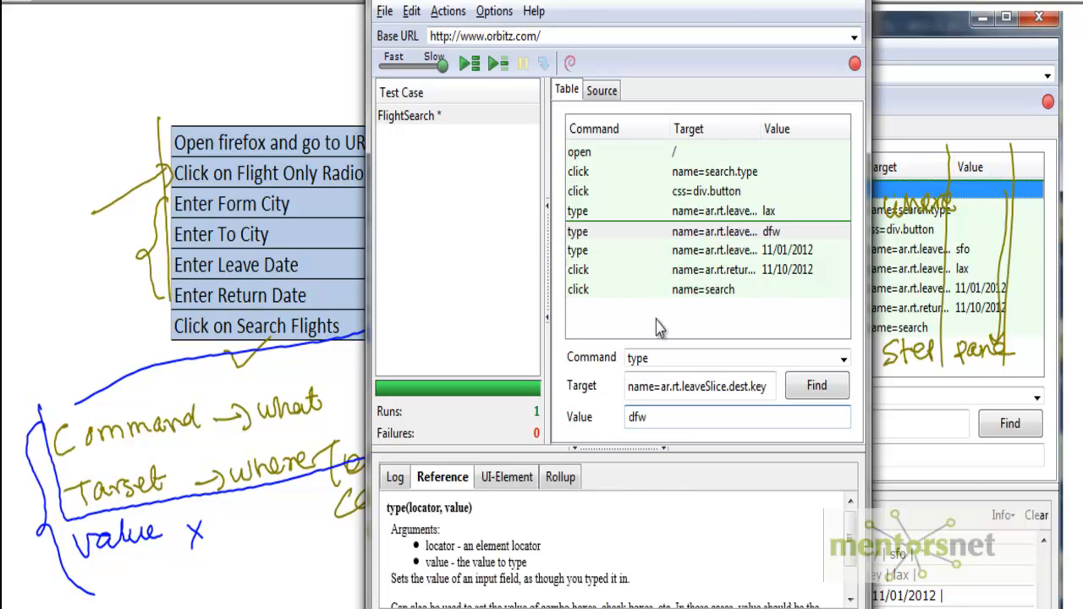
left_click(711, 251)
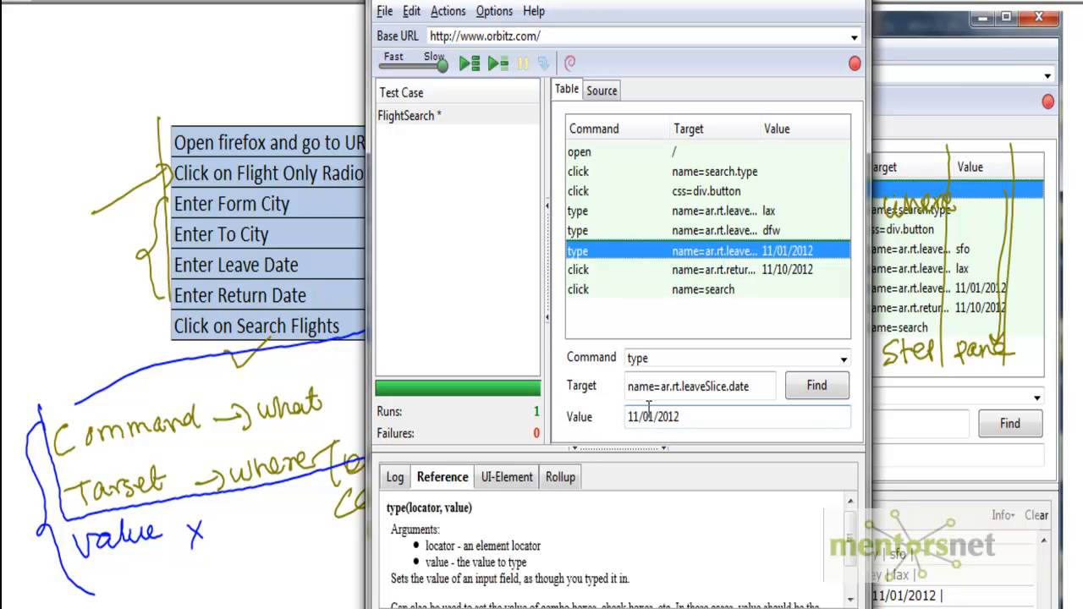
mouse_move(697, 260)
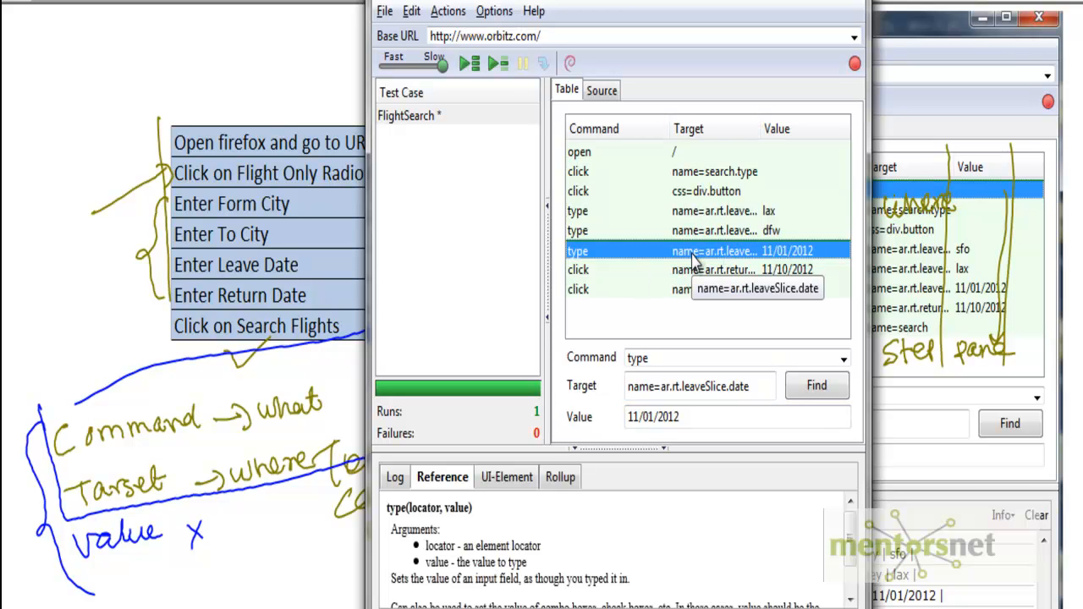
mouse_move(673, 446)
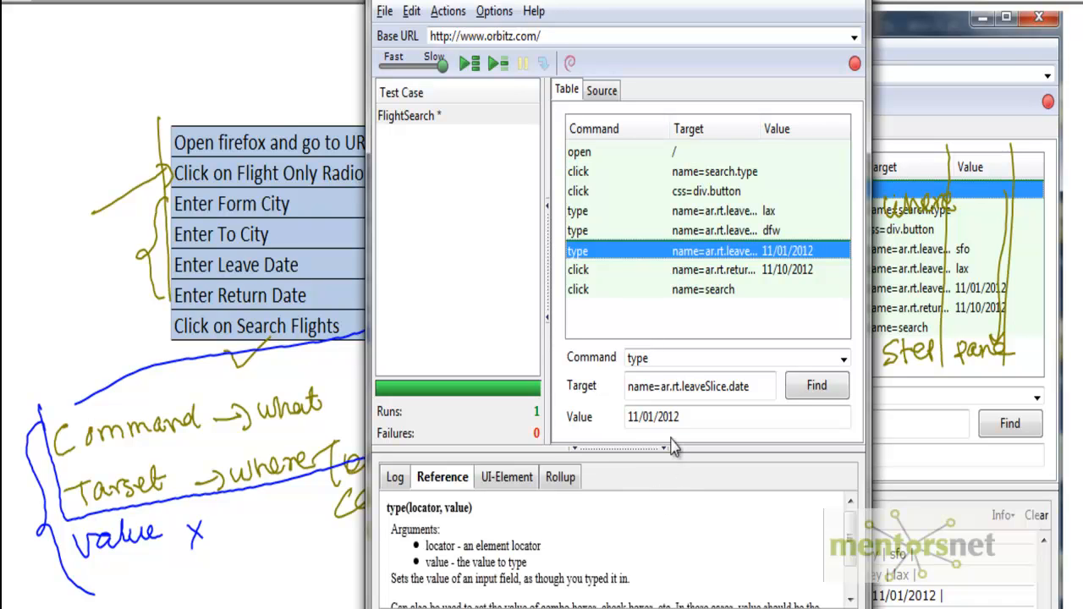
left_click(658, 417)
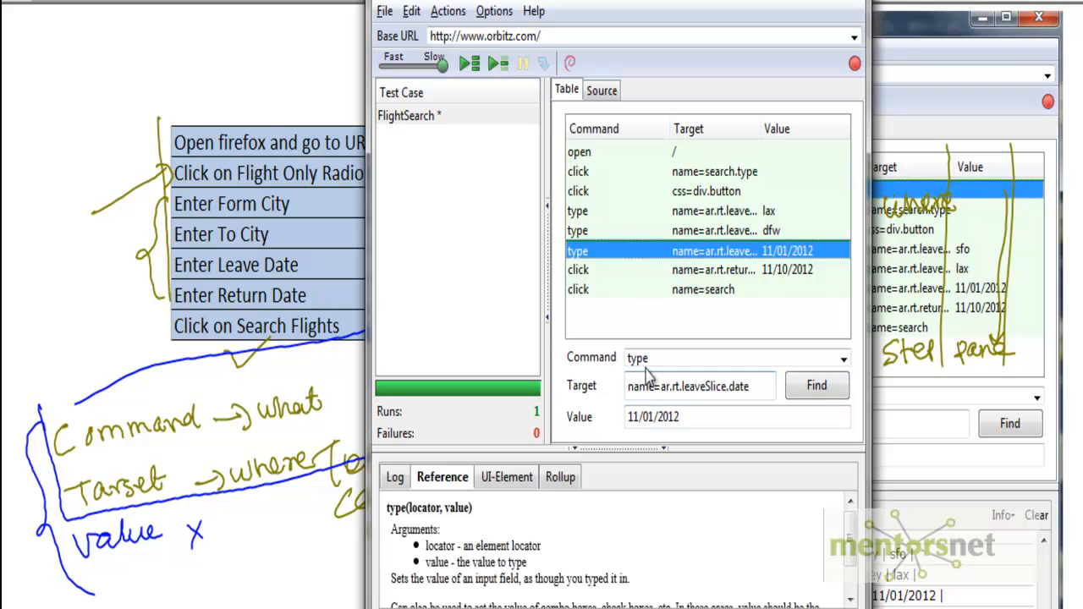
mouse_move(718, 243)
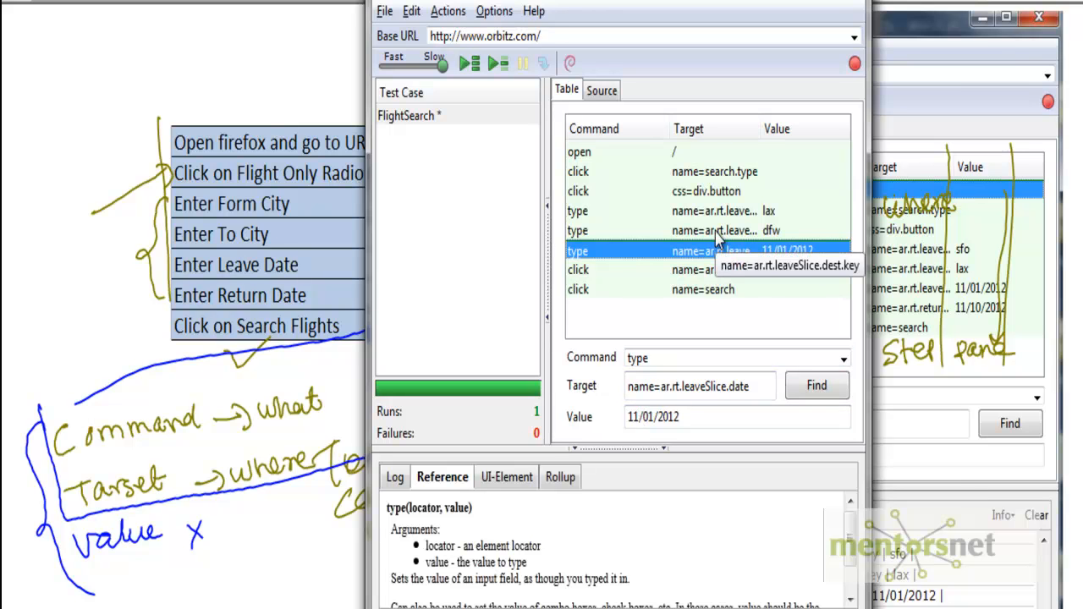
mouse_move(769, 227)
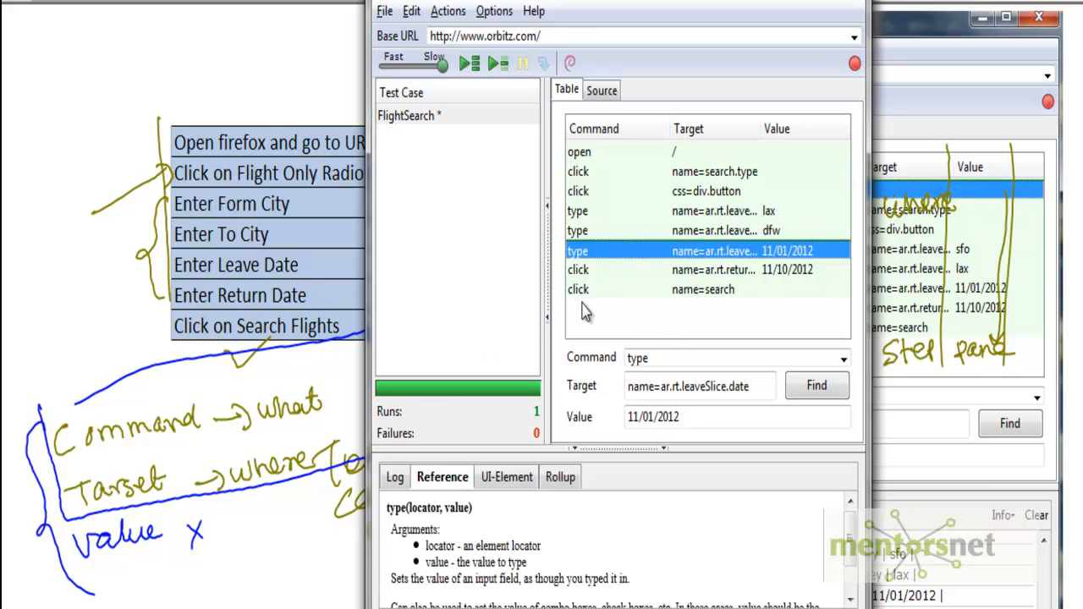
mouse_move(684, 302)
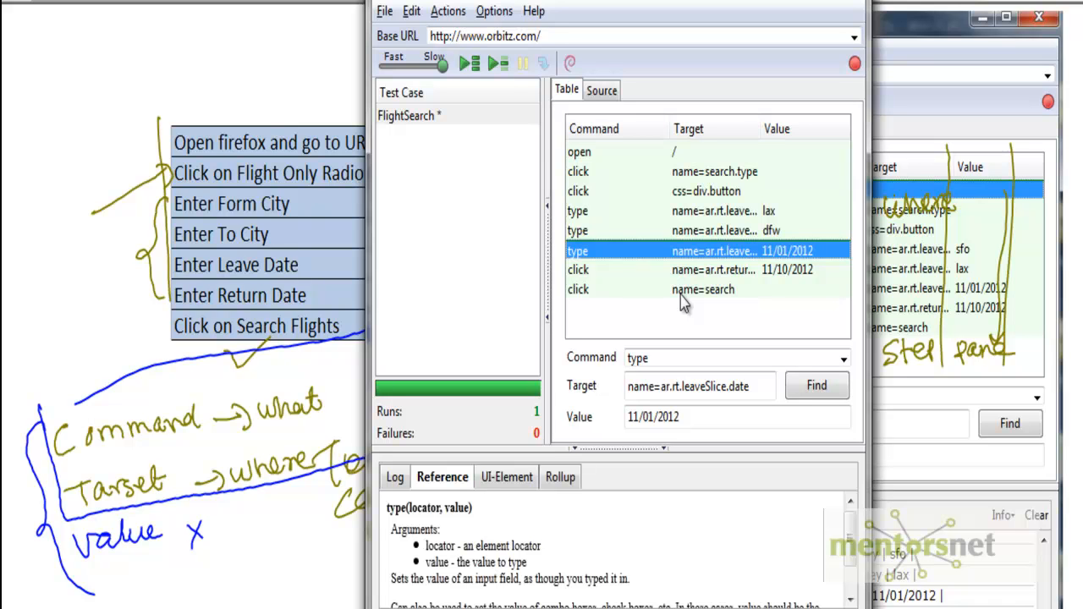
mouse_move(438, 66)
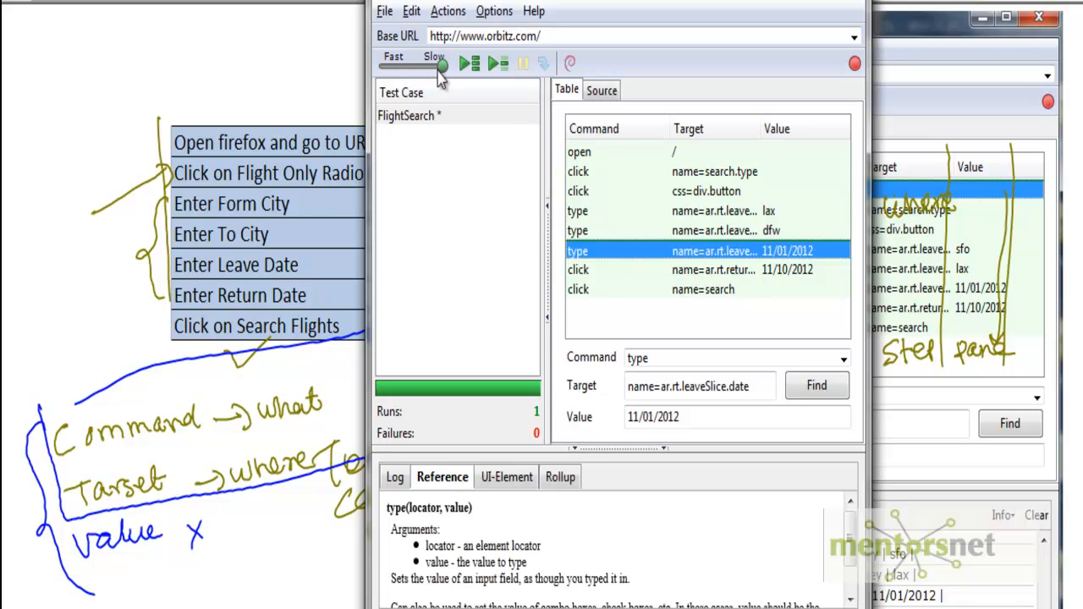